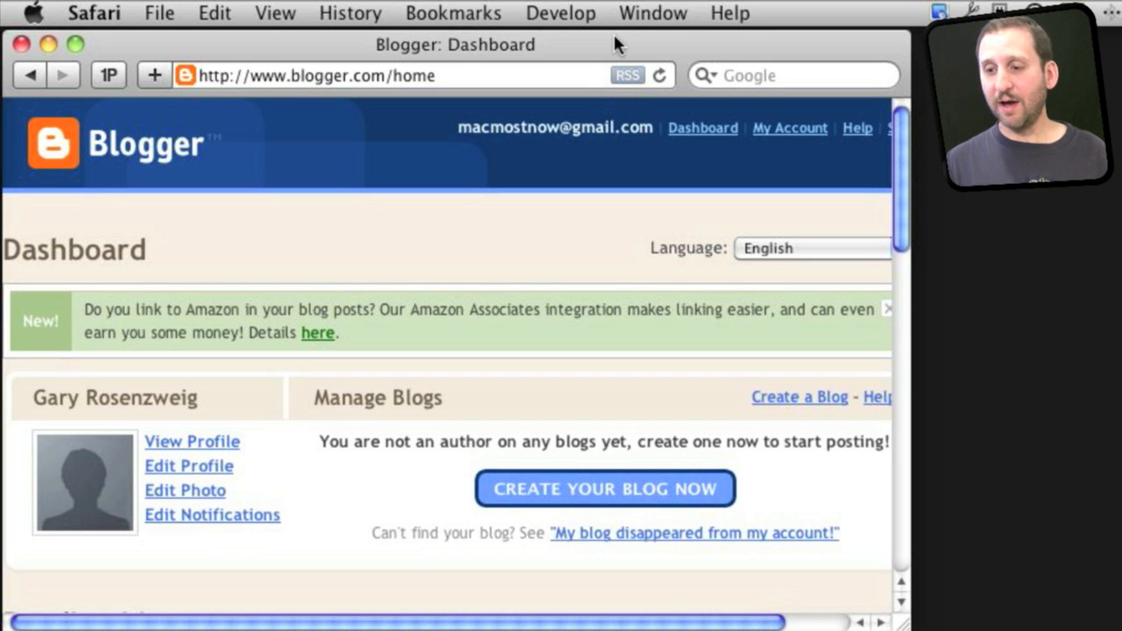
{"action": "mouse_move", "coordinate": [484, 205]}
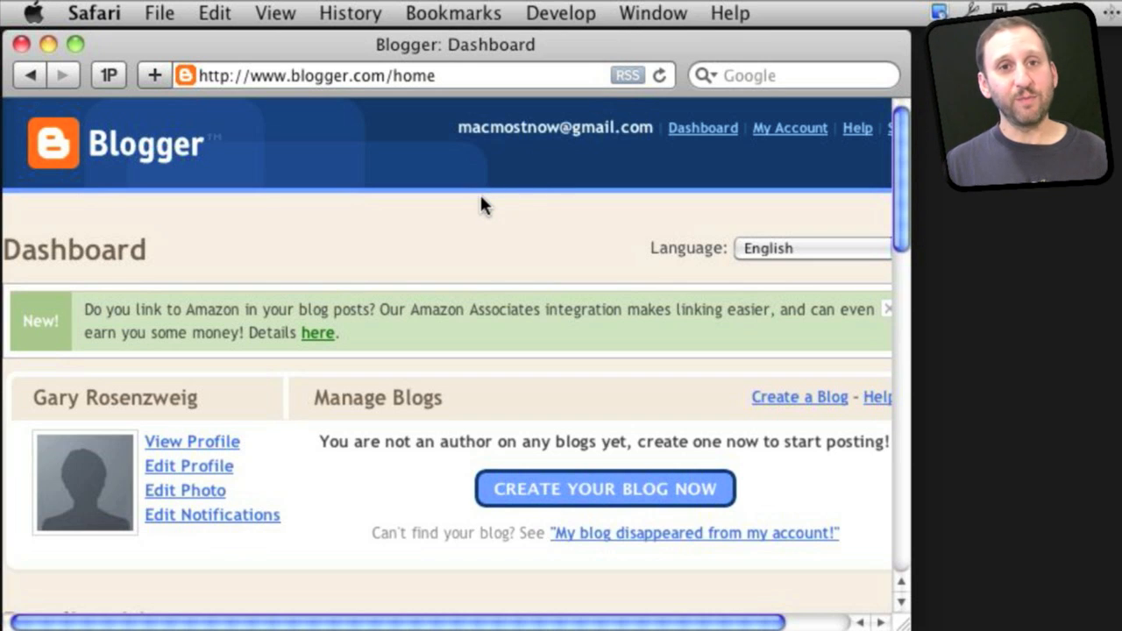
{"action": "mouse_move", "coordinate": [477, 210]}
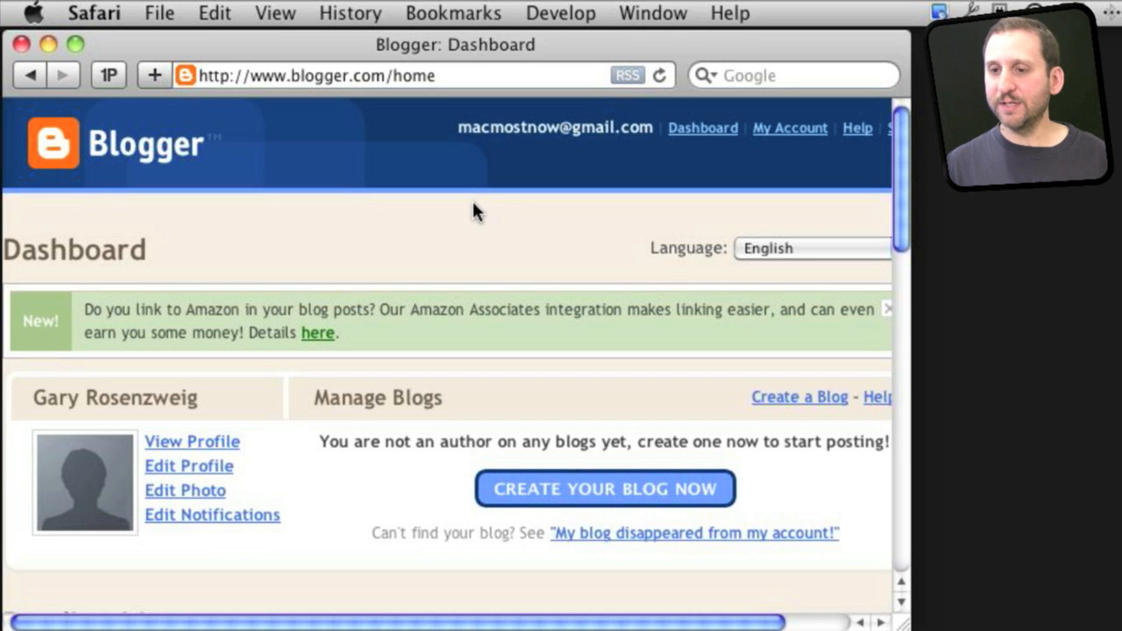
{"action": "mouse_move", "coordinate": [316, 430]}
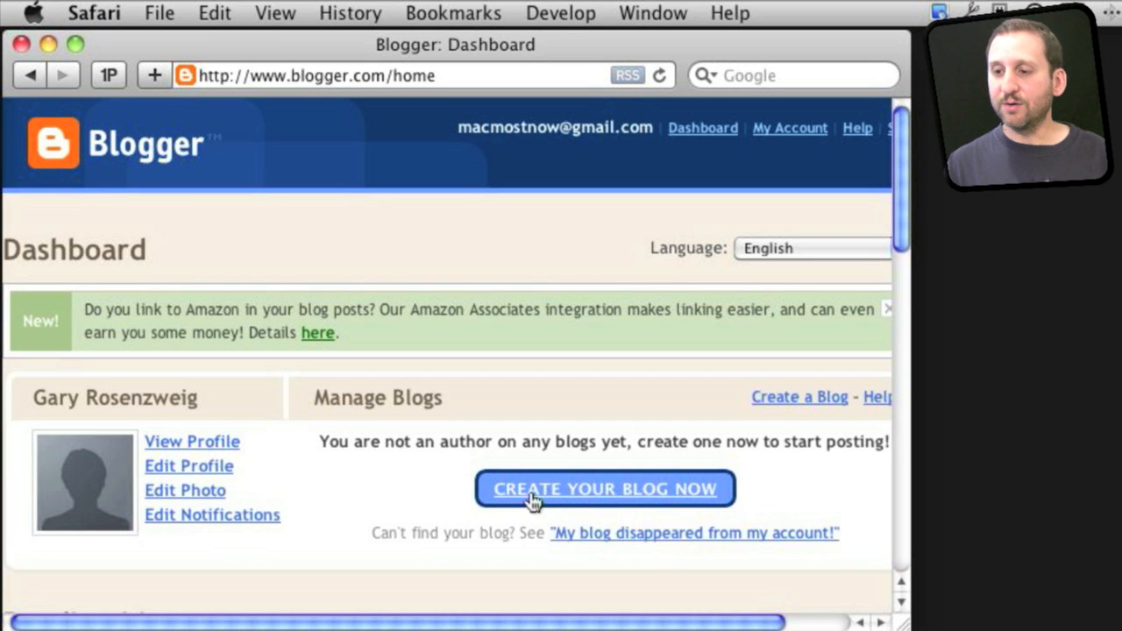
Name the new blog 'MacMost Now Sample Blog' at available address macmostsample.blogspot.com and submit
{"action": "left_click", "coordinate": [604, 489]}
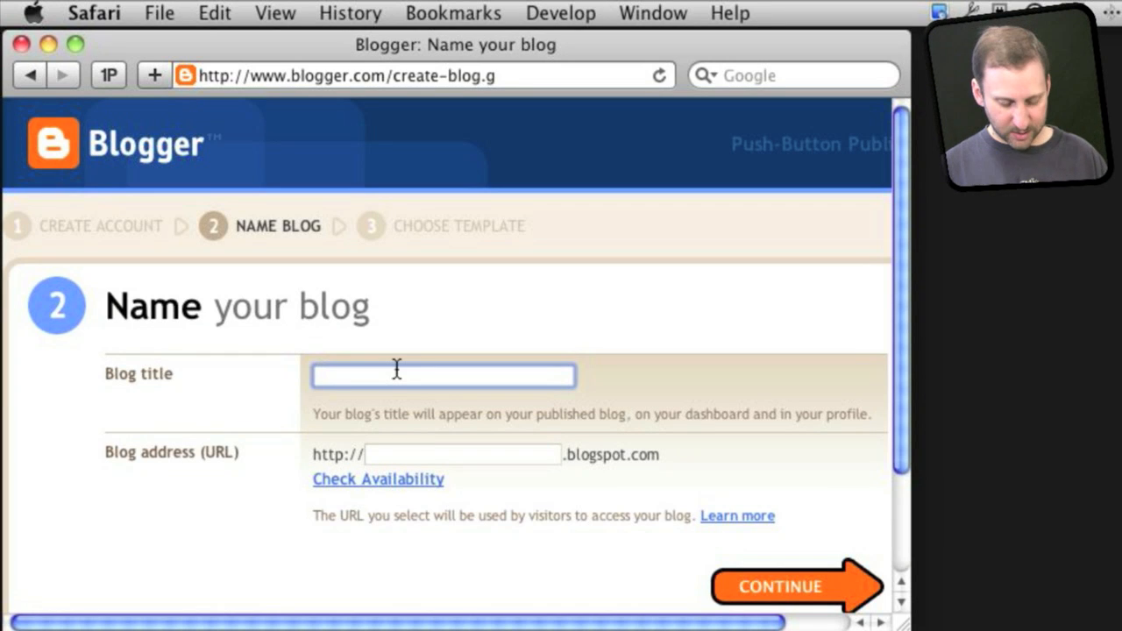
{"action": "type", "text": "MacMost"}
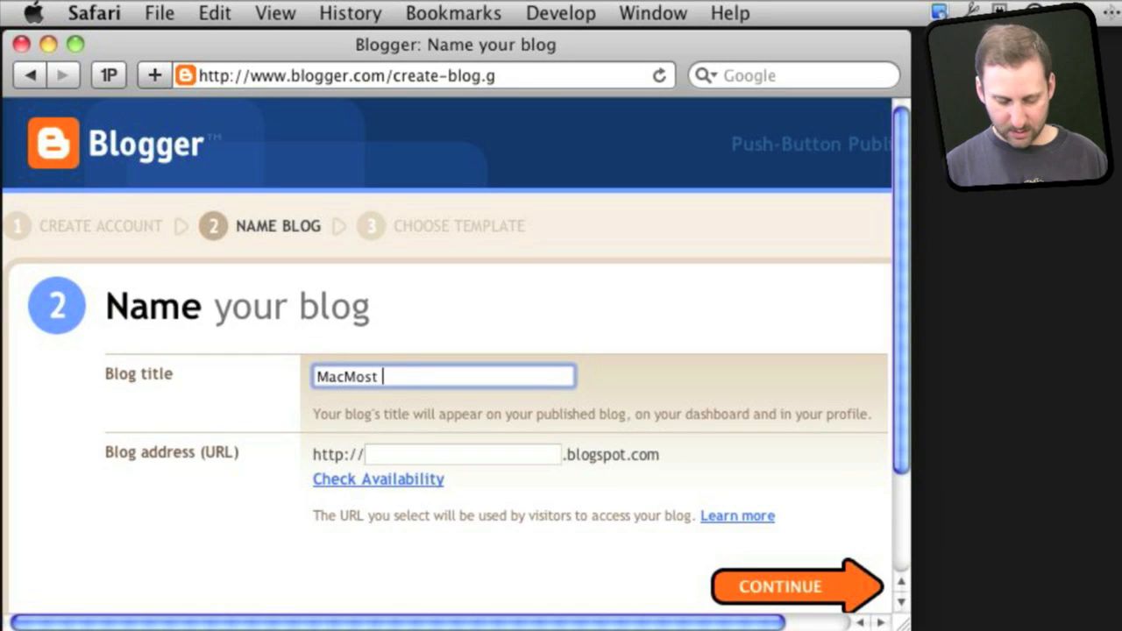
{"action": "type", "text": "Now Sample Blog"}
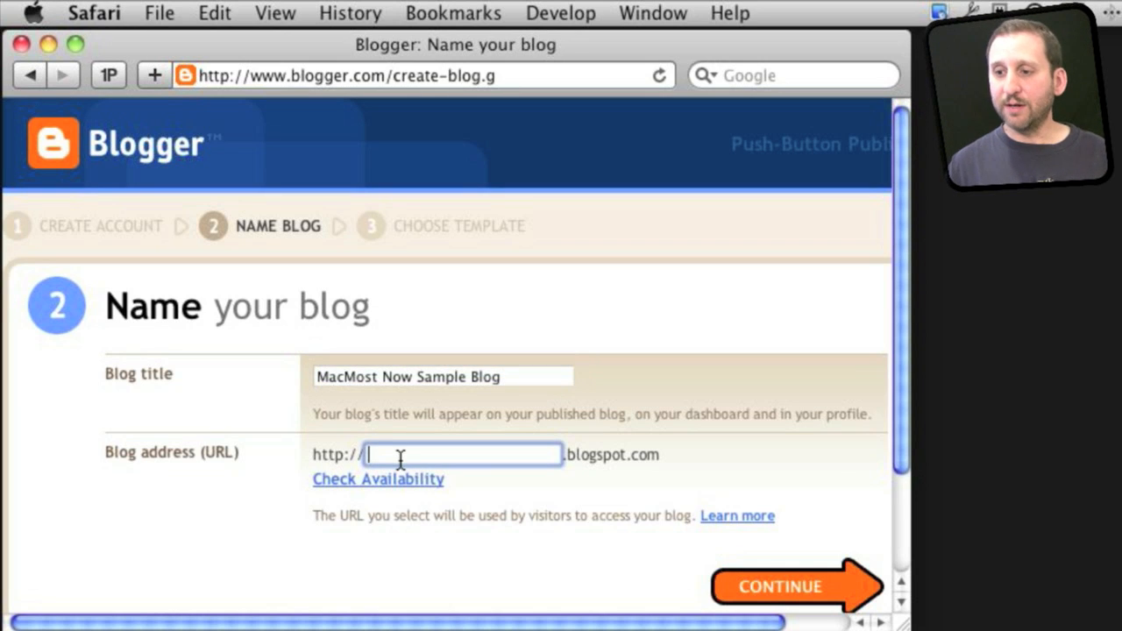
{"action": "mouse_move", "coordinate": [602, 454]}
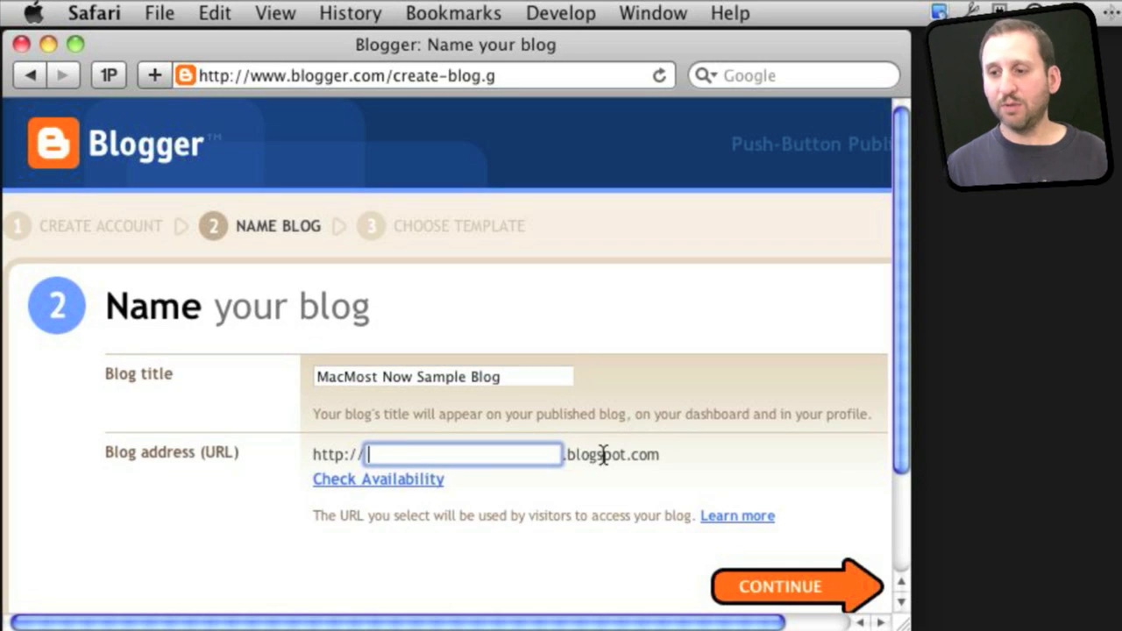
{"action": "mouse_move", "coordinate": [638, 455]}
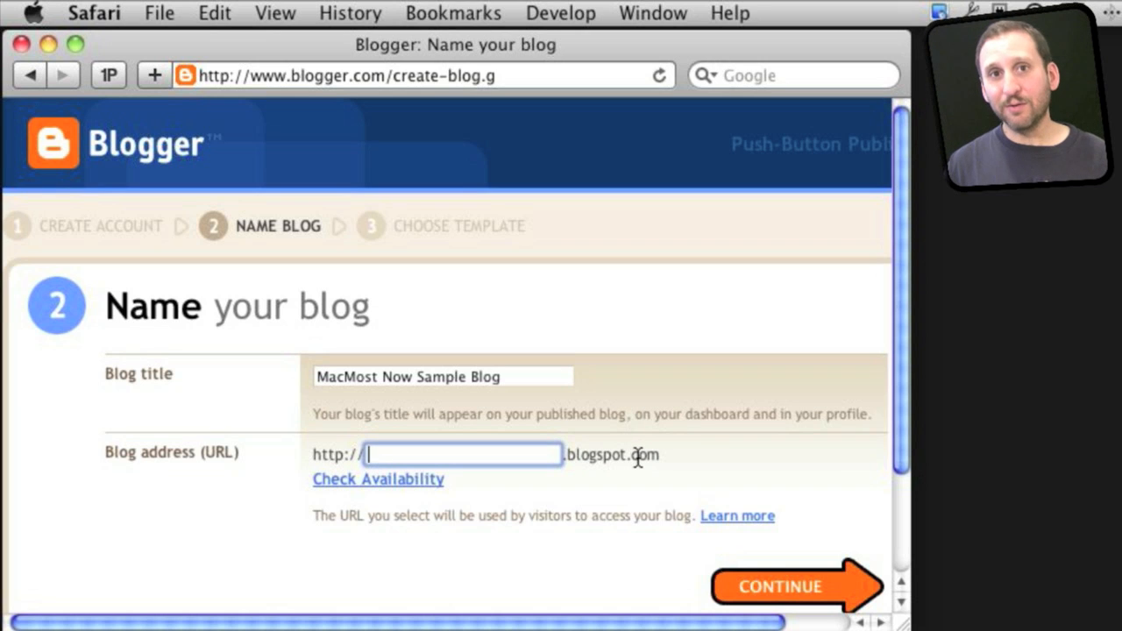
{"action": "mouse_move", "coordinate": [496, 455]}
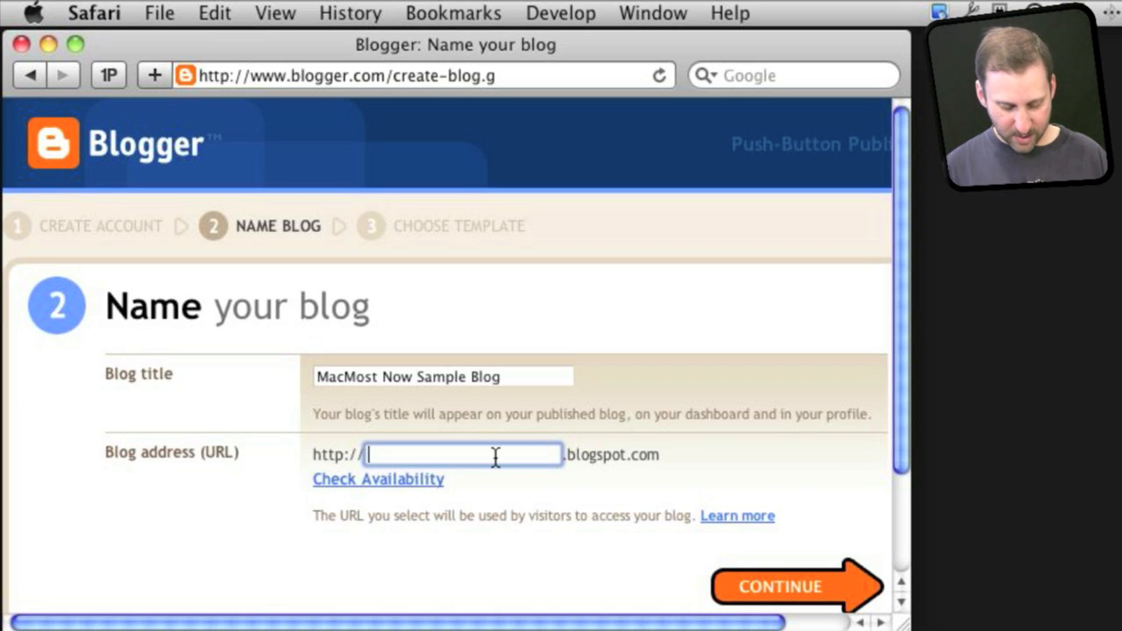
{"action": "type", "text": "macmostsampl"}
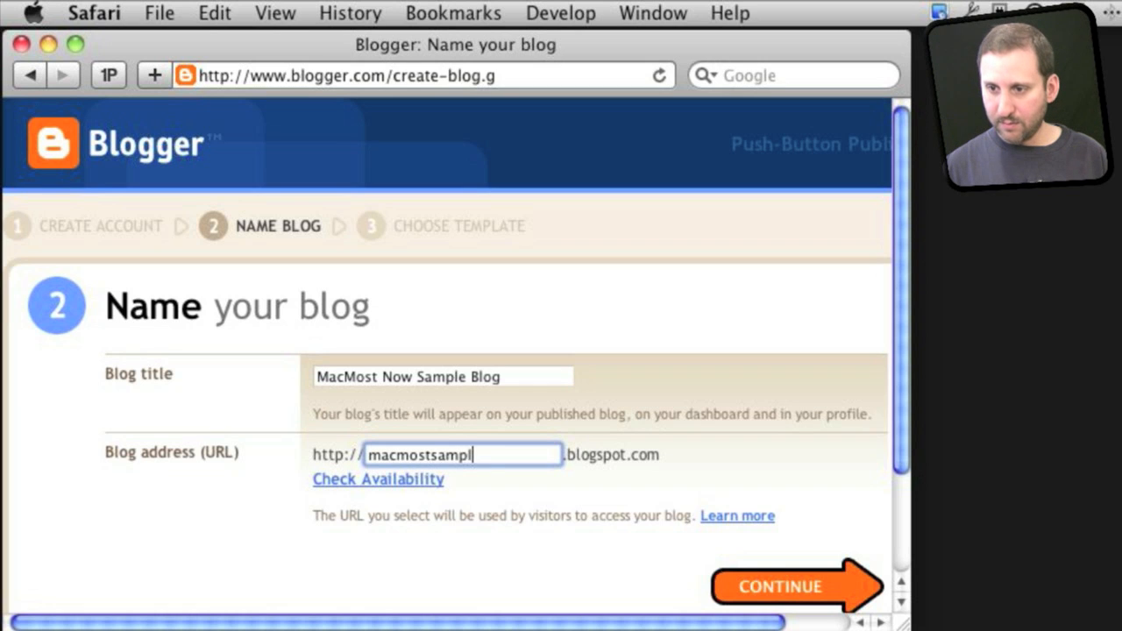
{"action": "left_click", "coordinate": [378, 479]}
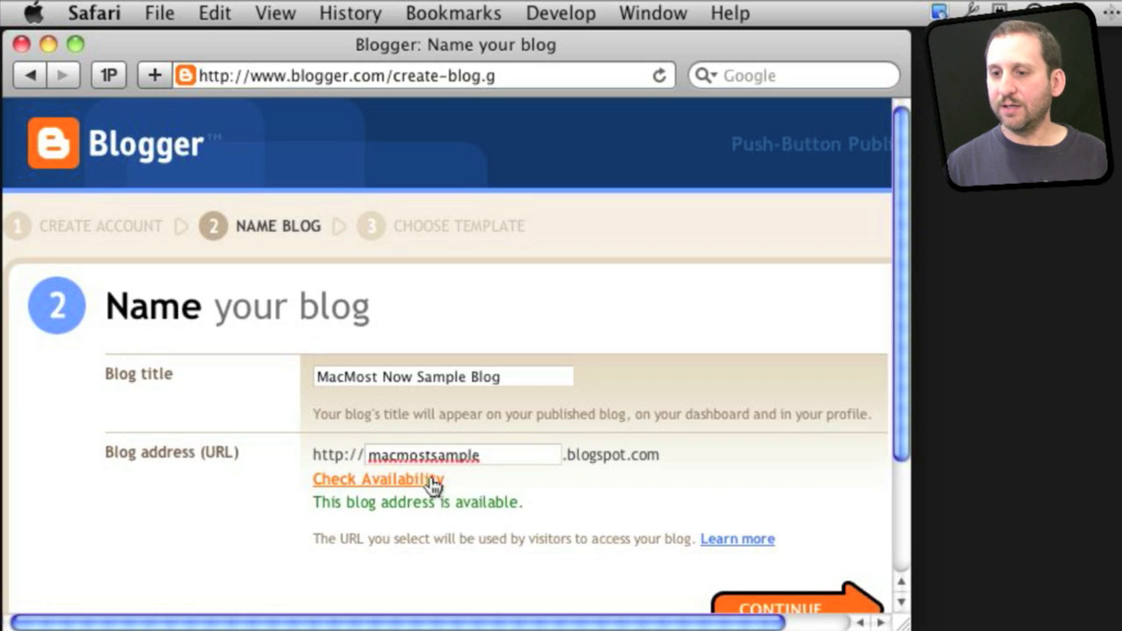
{"action": "scroll", "scroll_direction": "down", "scroll_amount": 3}
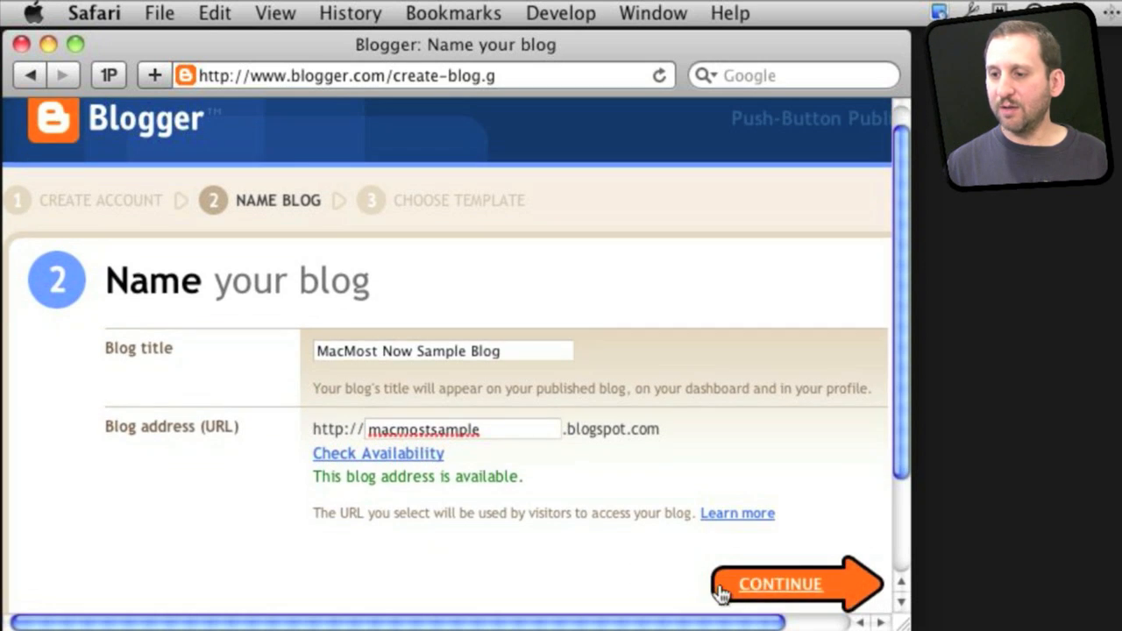
{"action": "left_click", "coordinate": [779, 584]}
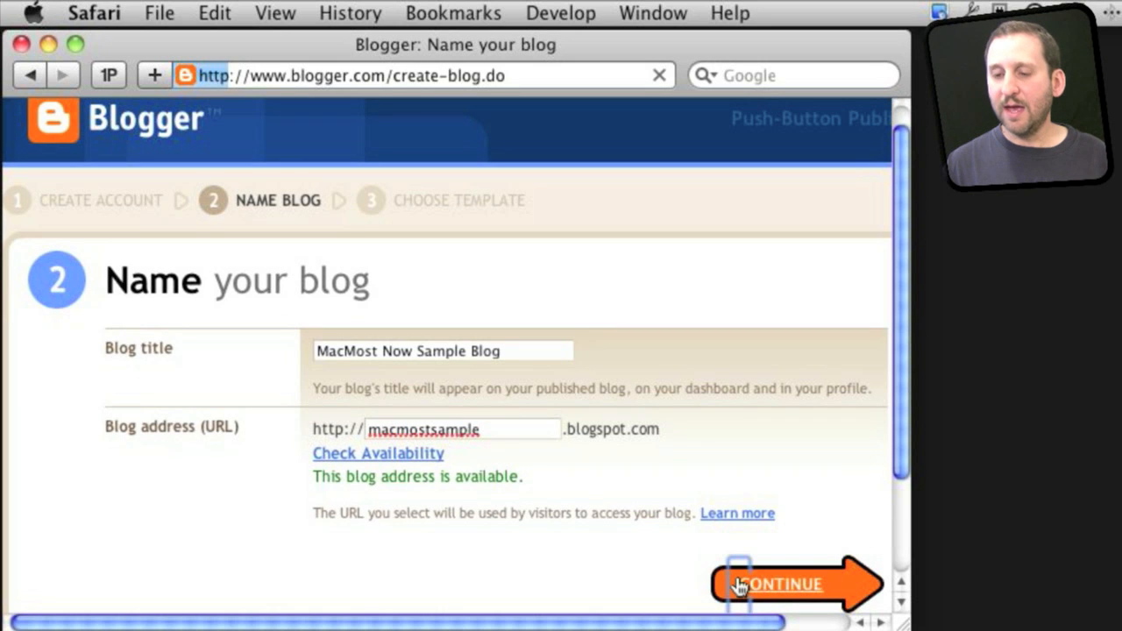
Keep the Simple starter template and finish creating the blog
{"action": "left_click", "coordinate": [784, 584]}
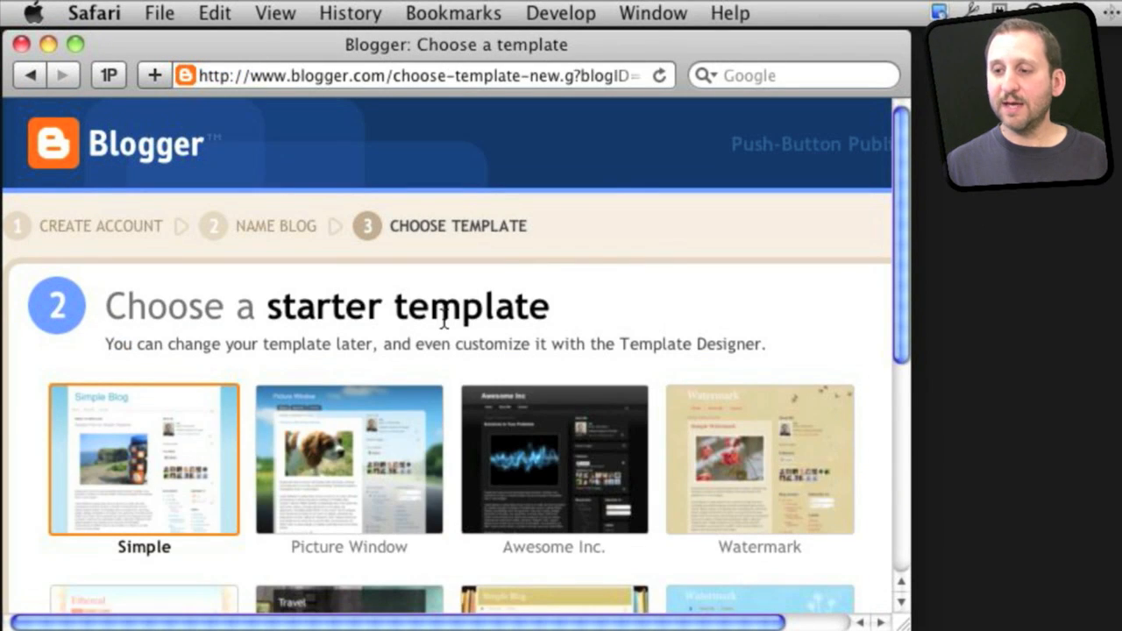
{"action": "scroll", "scroll_direction": "down", "scroll_amount": 3}
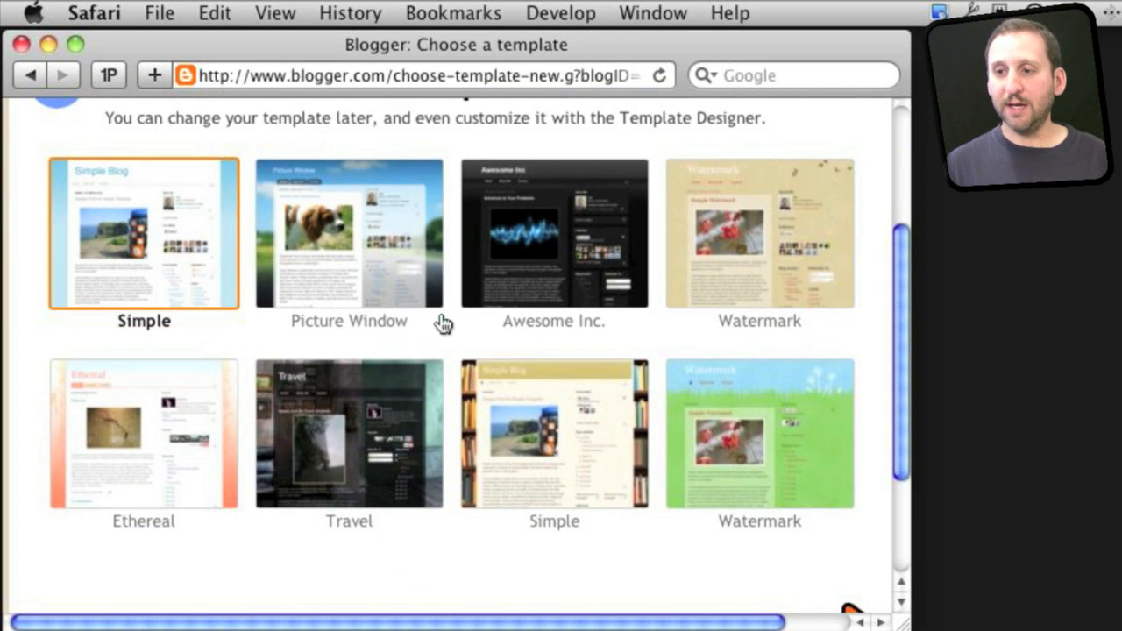
{"action": "scroll", "scroll_direction": "up", "scroll_amount": 3}
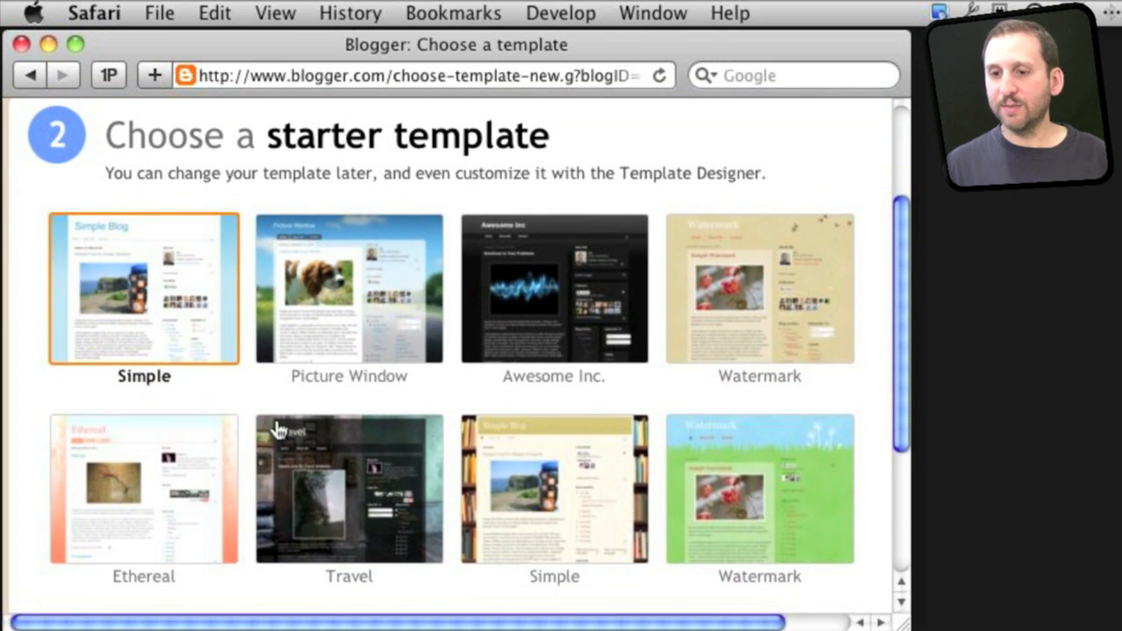
{"action": "mouse_move", "coordinate": [180, 280]}
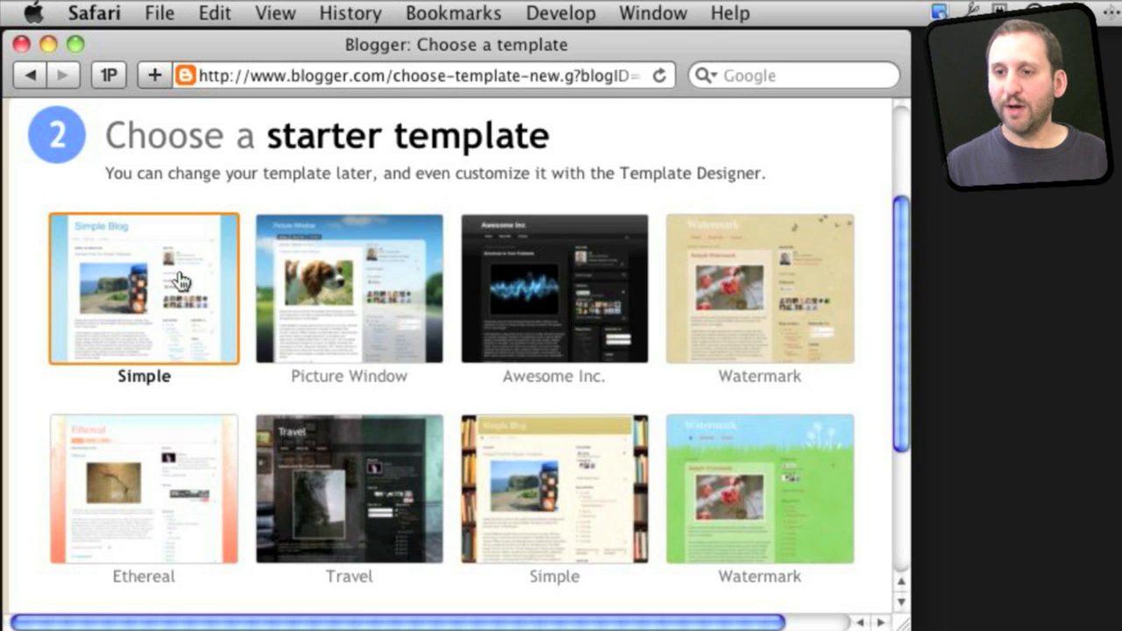
{"action": "scroll", "scroll_direction": "down", "scroll_amount": 3}
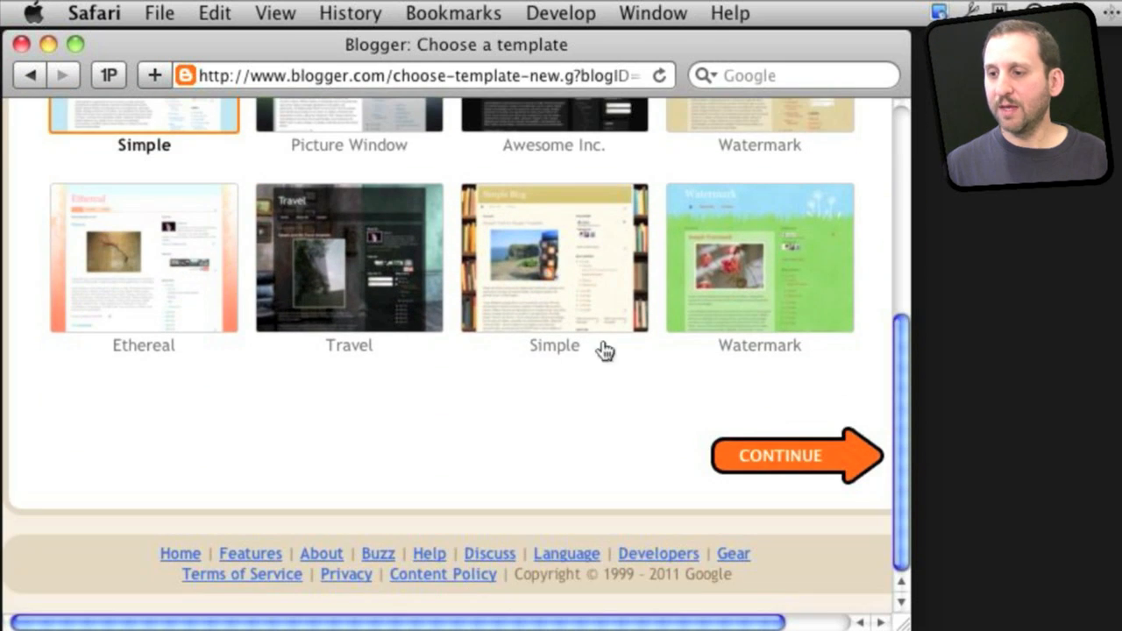
{"action": "left_click", "coordinate": [780, 455]}
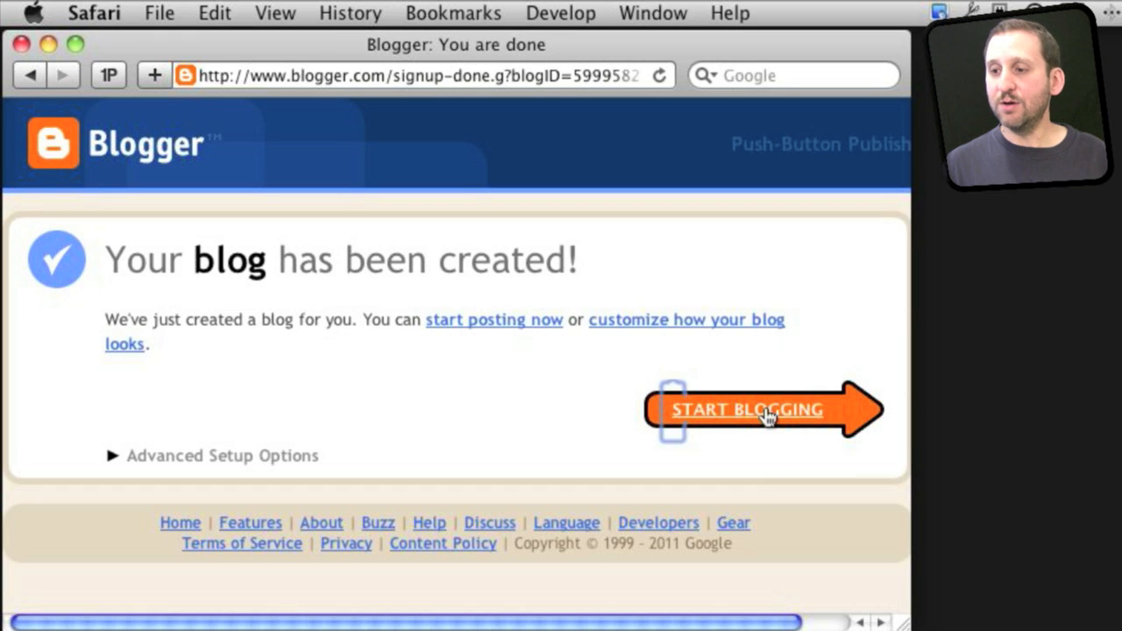
Write the first post titled 'My First Post' with body text 'Some text here'
{"action": "left_click", "coordinate": [746, 409]}
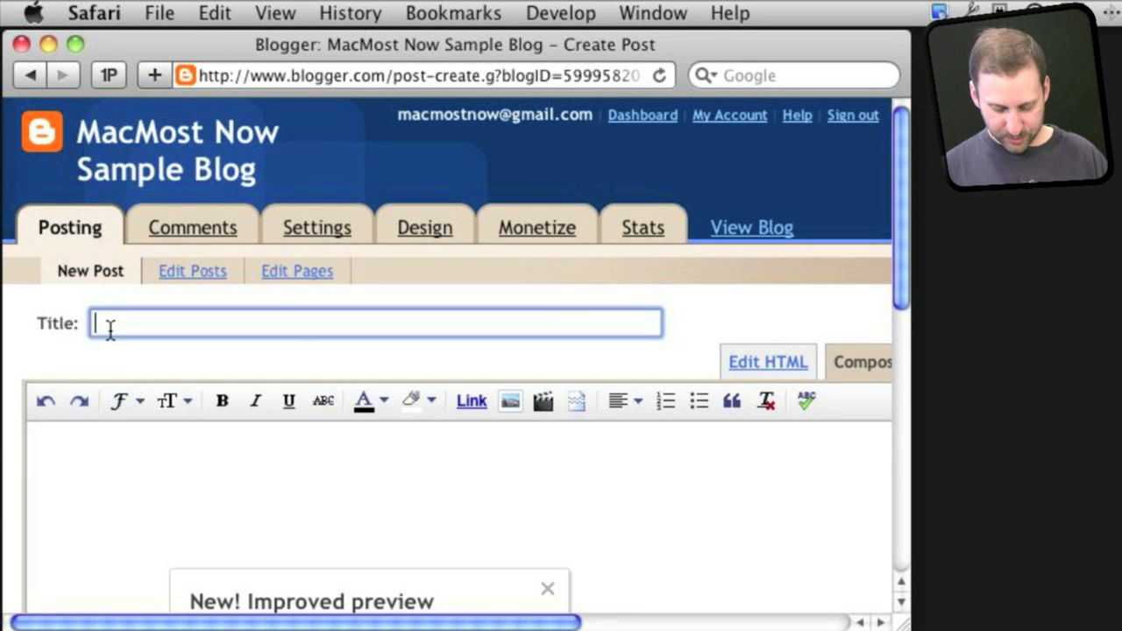
{"action": "type", "text": "My First"}
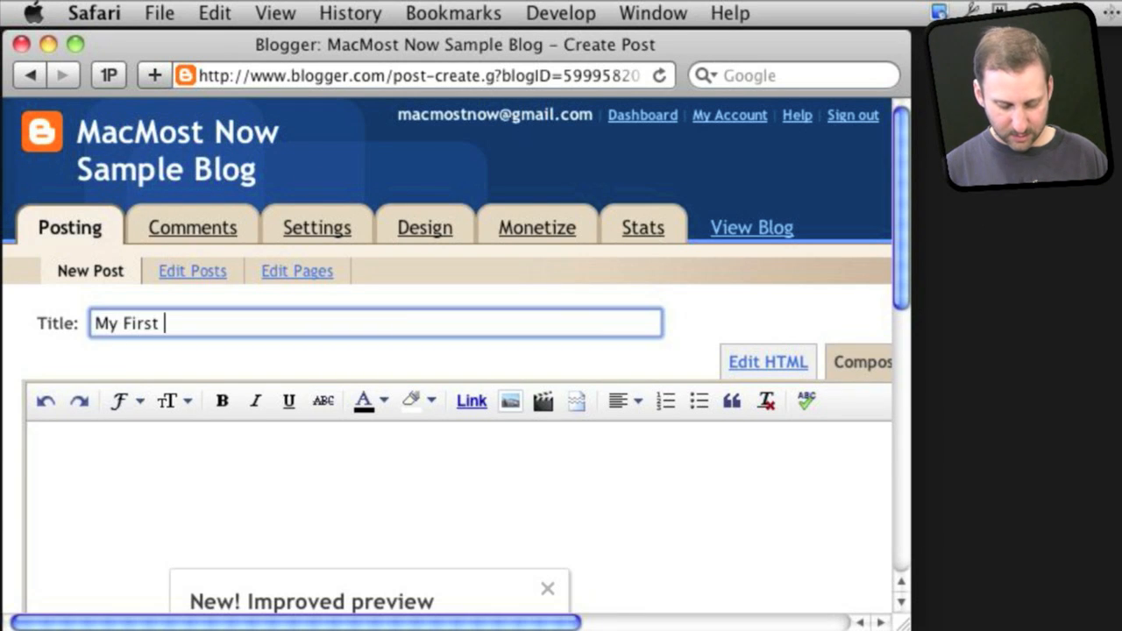
{"action": "type", "text": "Post"}
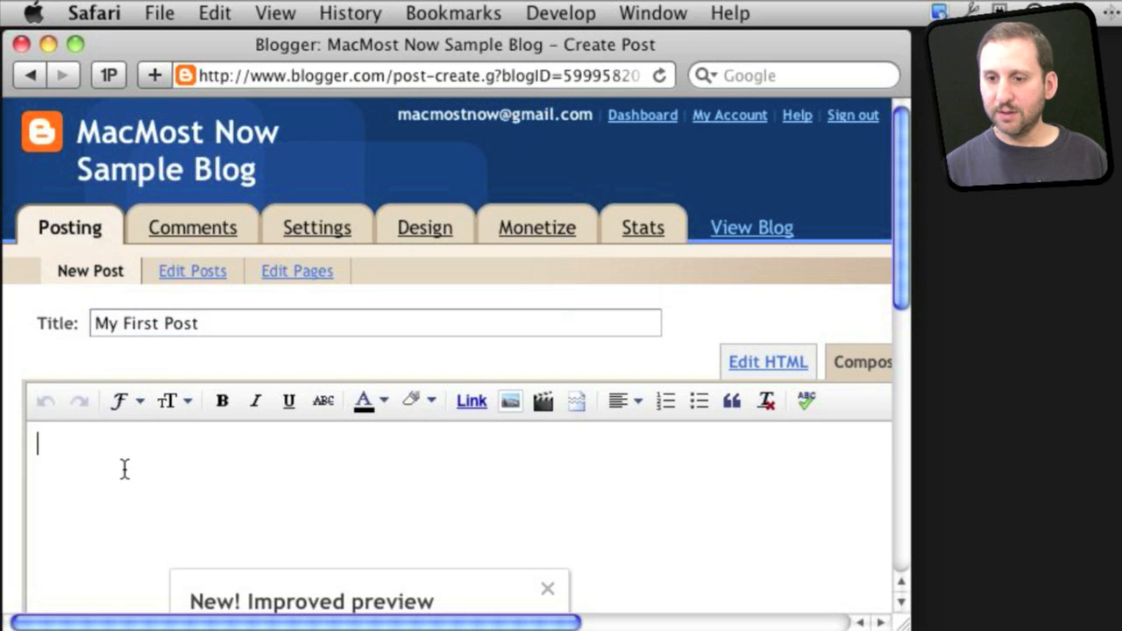
{"action": "type", "text": "Some text here"}
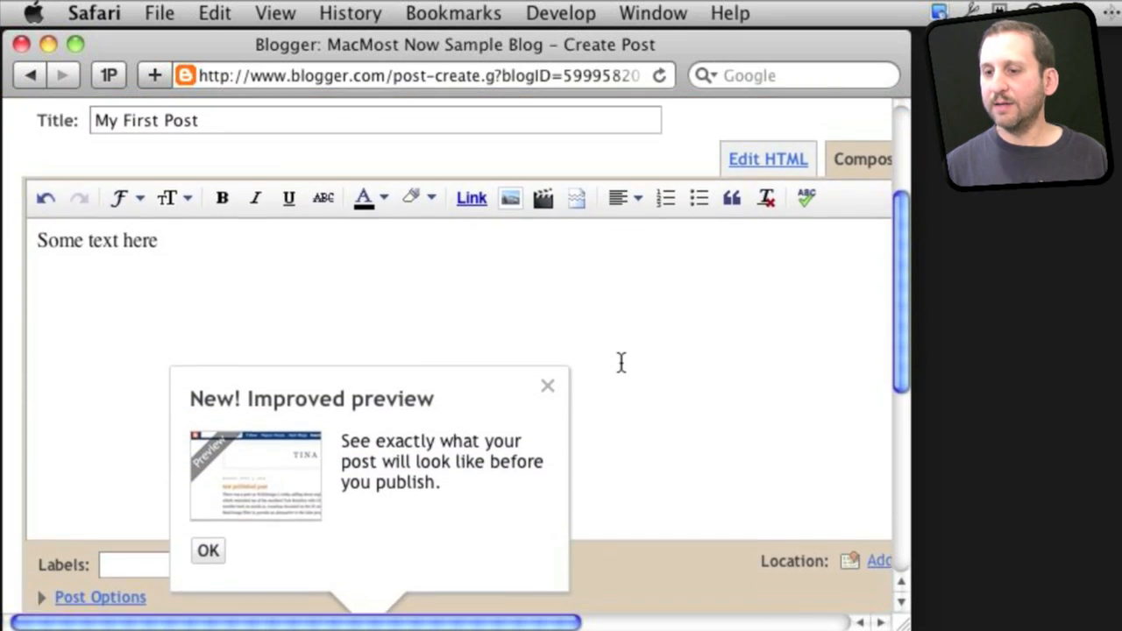
{"action": "scroll", "scroll_direction": "down", "scroll_amount": 3}
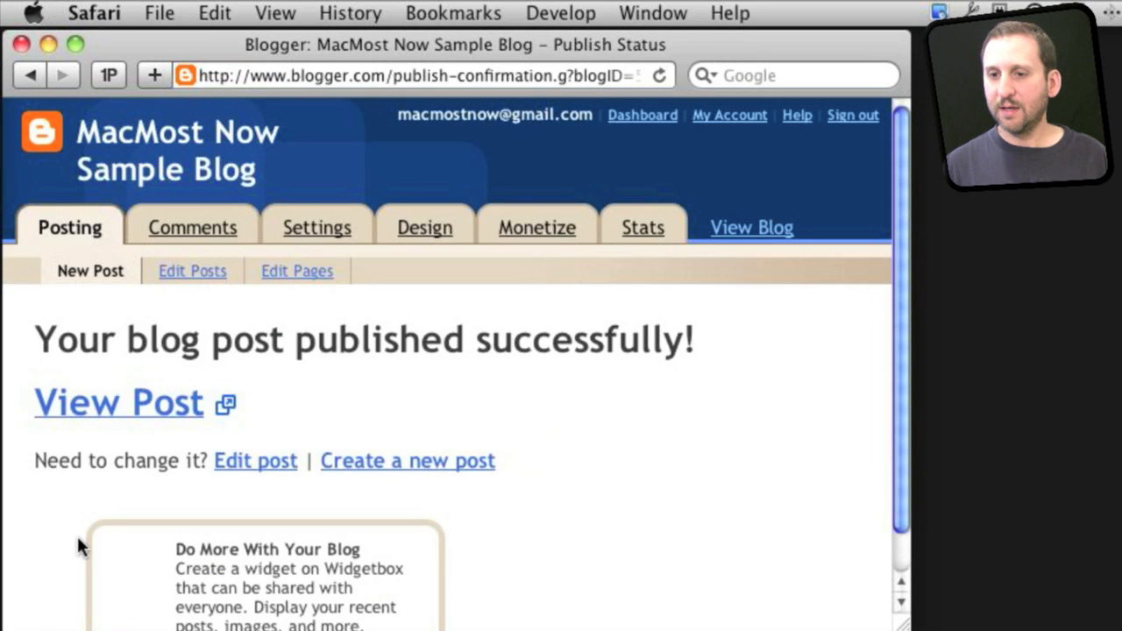
{"action": "left_click", "coordinate": [119, 402]}
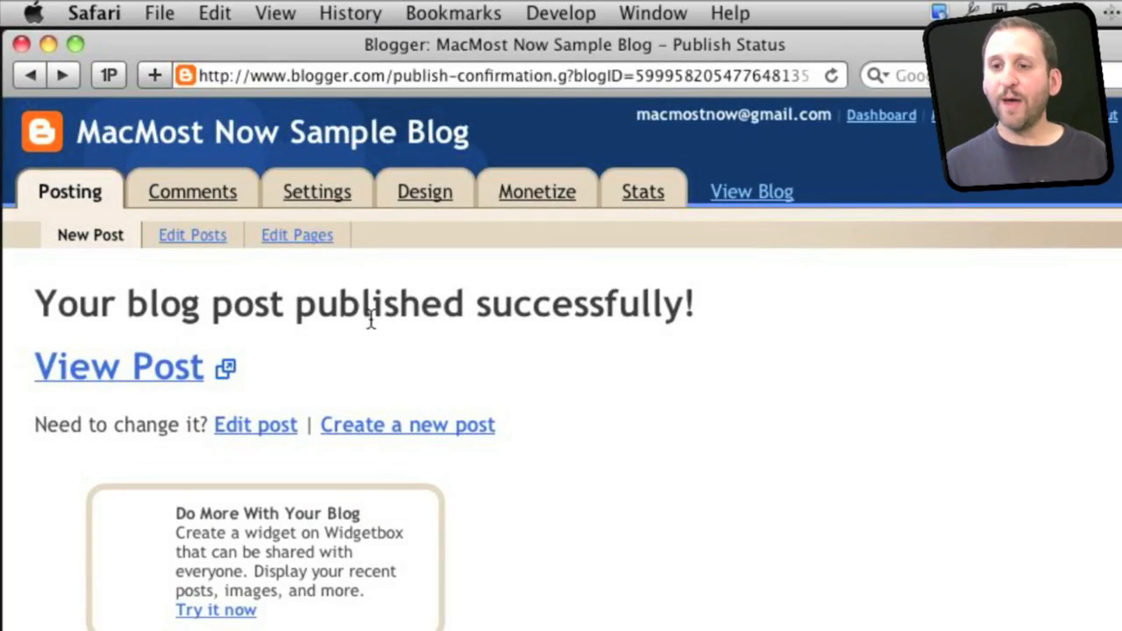
{"action": "mouse_move", "coordinate": [642, 192]}
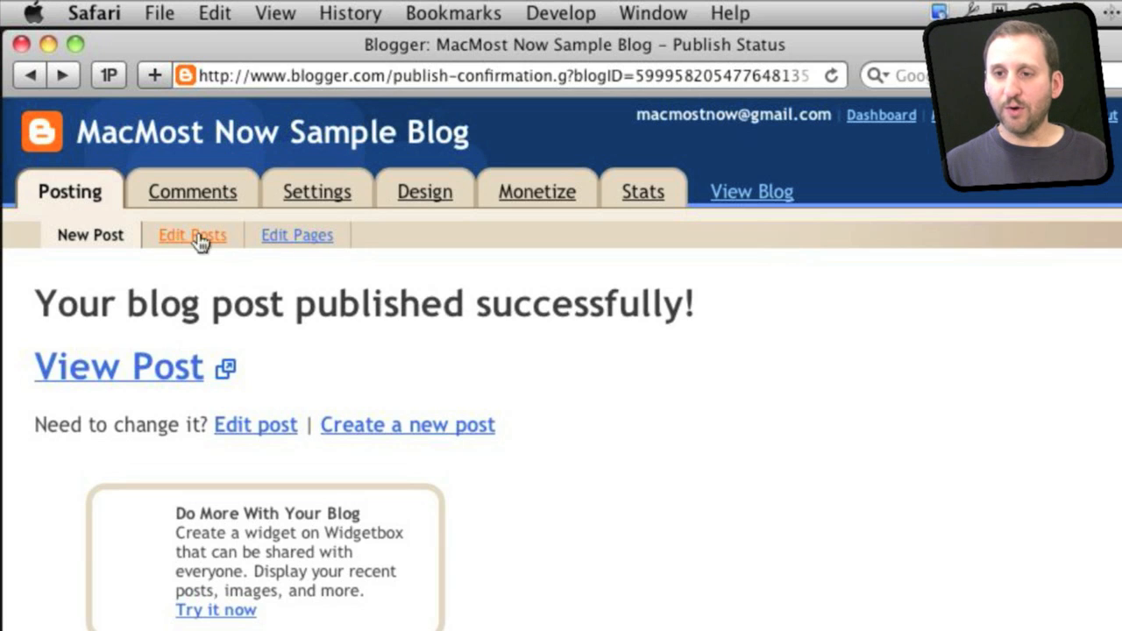
{"action": "mouse_move", "coordinate": [296, 235]}
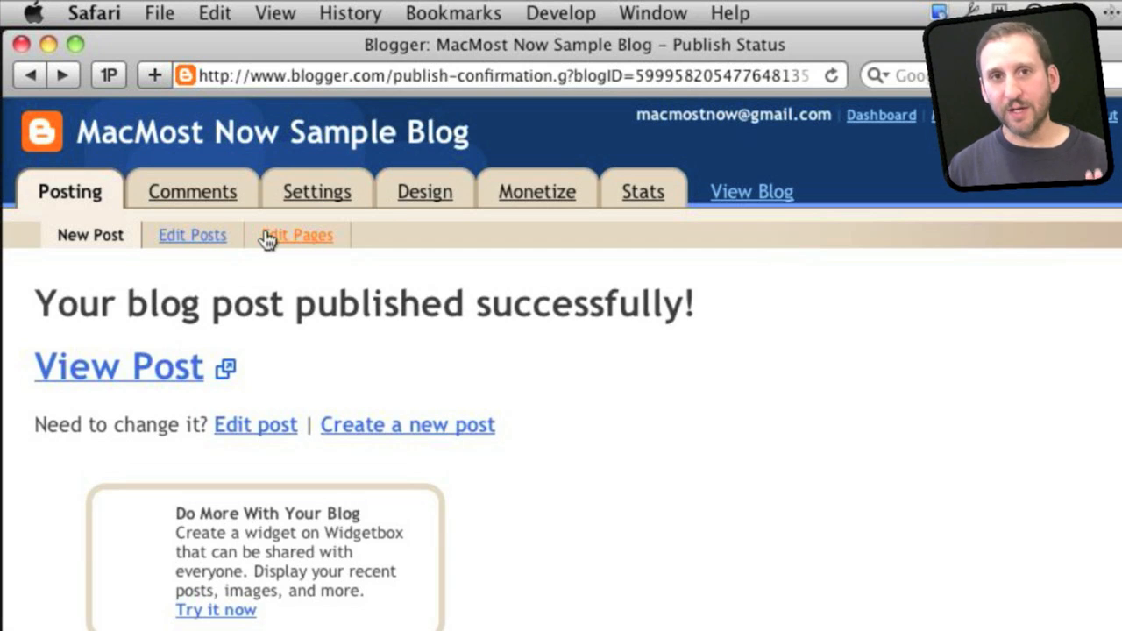
{"action": "mouse_move", "coordinate": [192, 191]}
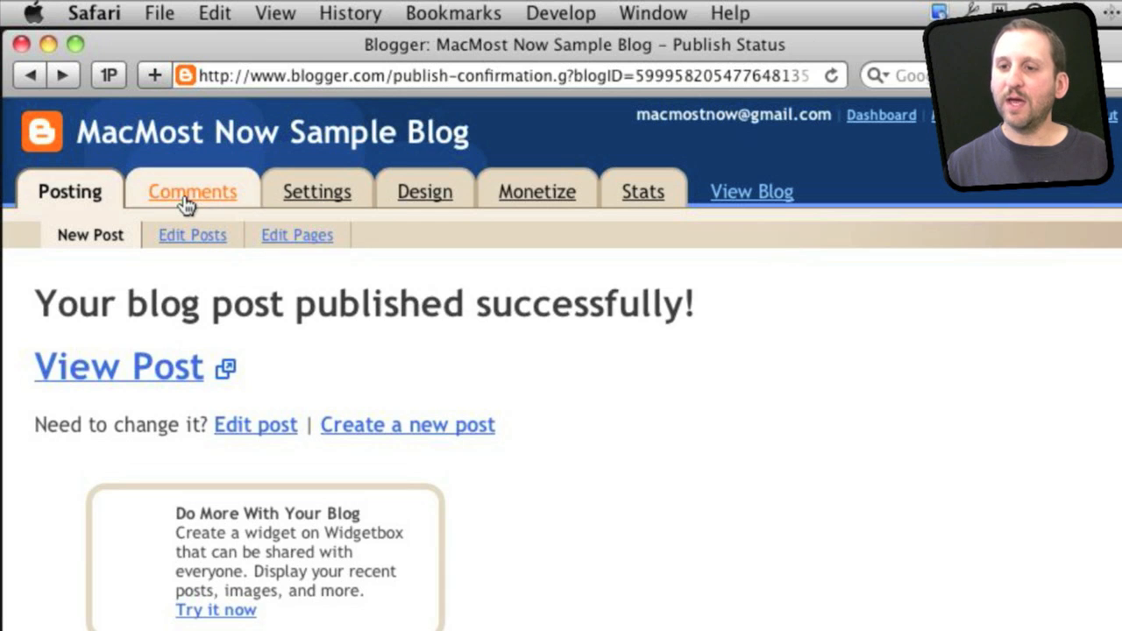
Review the comment settings, then return to the empty Published comments list
{"action": "left_click", "coordinate": [192, 191]}
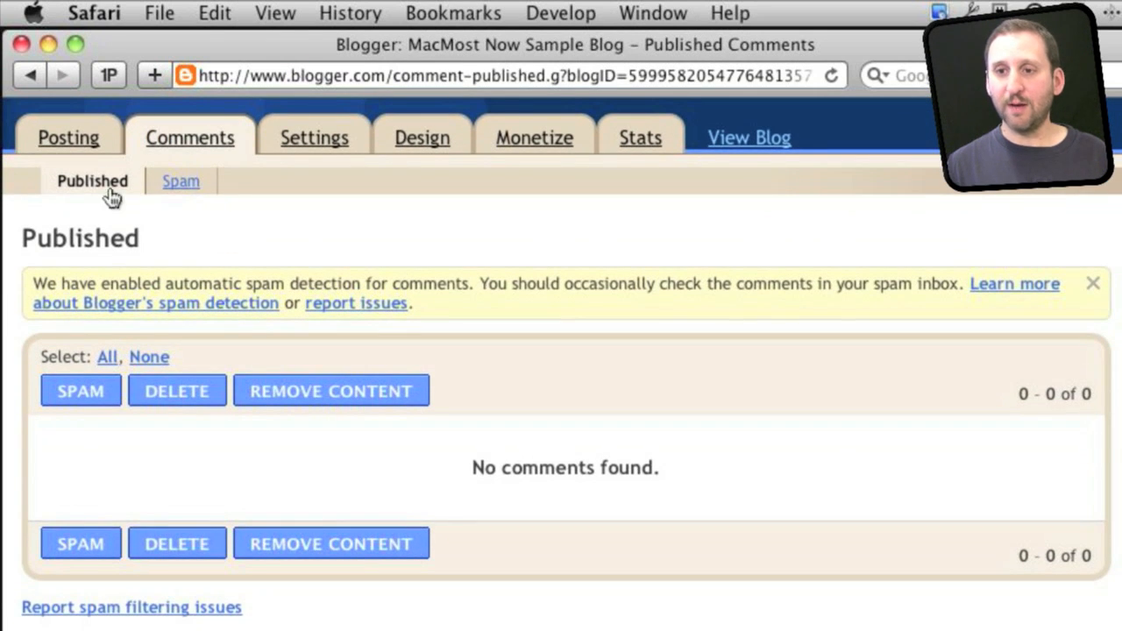
{"action": "left_click", "coordinate": [314, 137]}
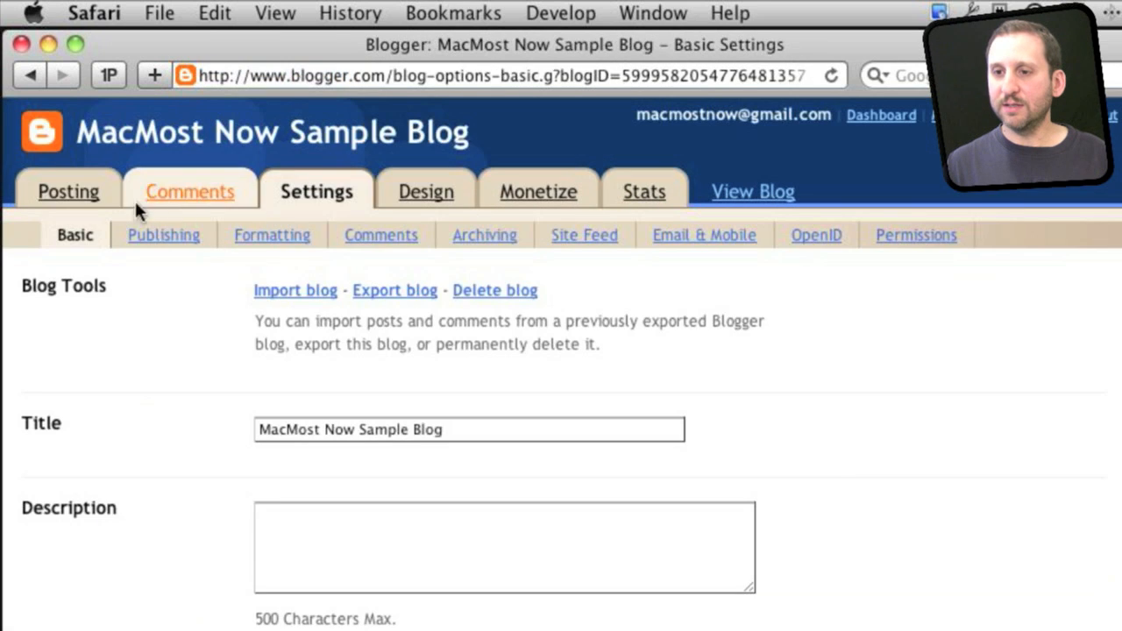
{"action": "left_click", "coordinate": [380, 235]}
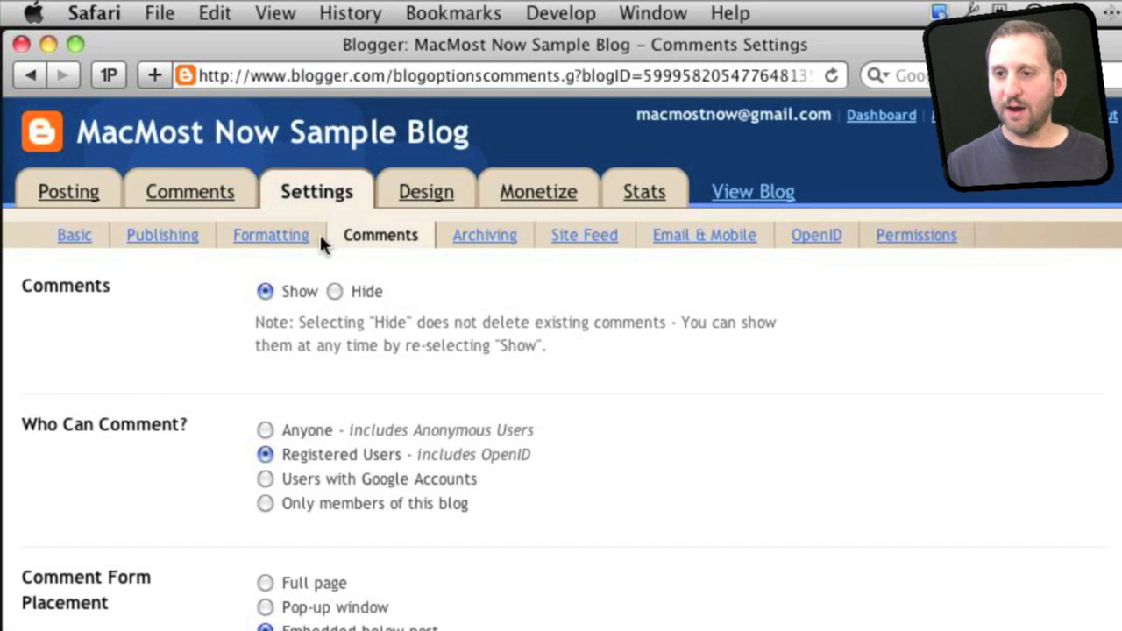
{"action": "left_click", "coordinate": [190, 191]}
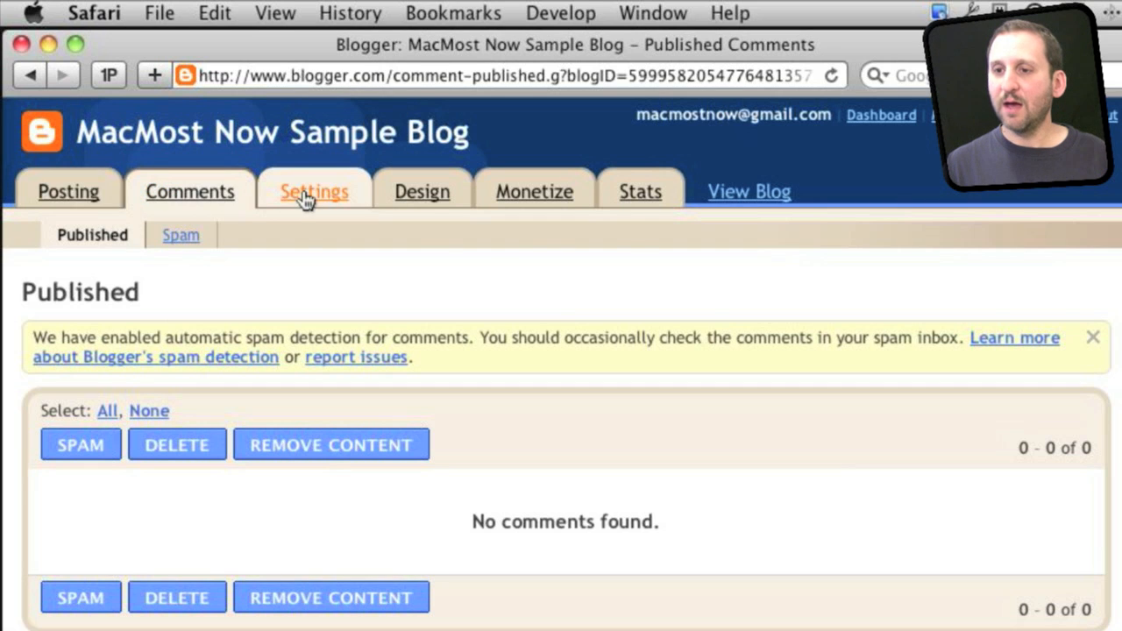
Browse the Basic, Formatting, Archiving and Site Feed settings, ending on Email & Mobile
{"action": "left_click", "coordinate": [314, 192]}
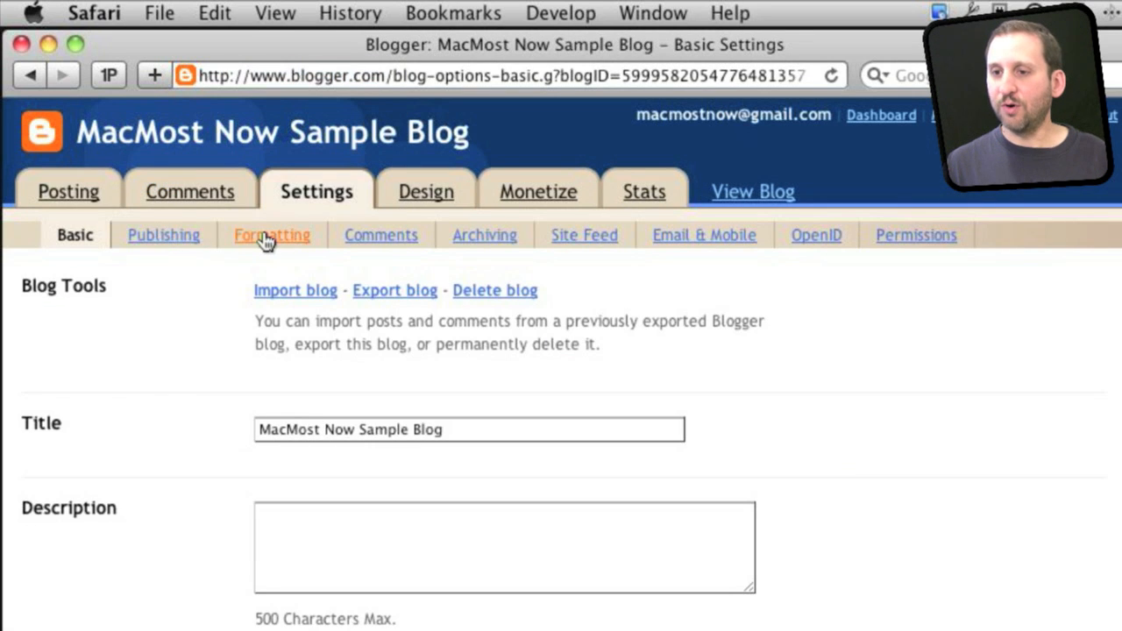
{"action": "left_click", "coordinate": [272, 235]}
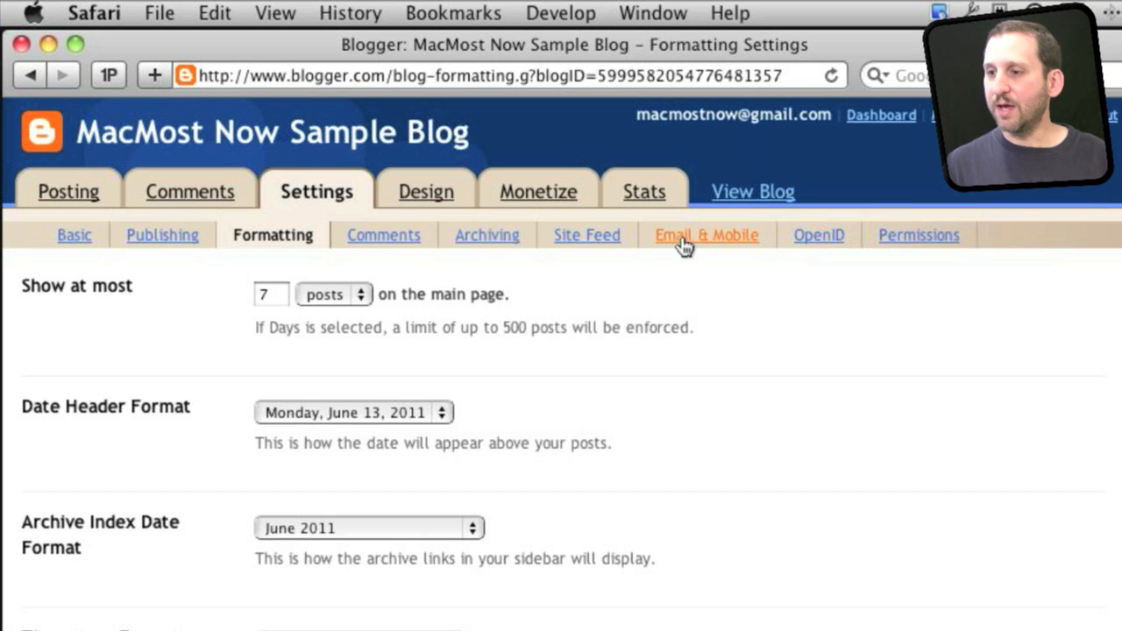
{"action": "mouse_move", "coordinate": [587, 235]}
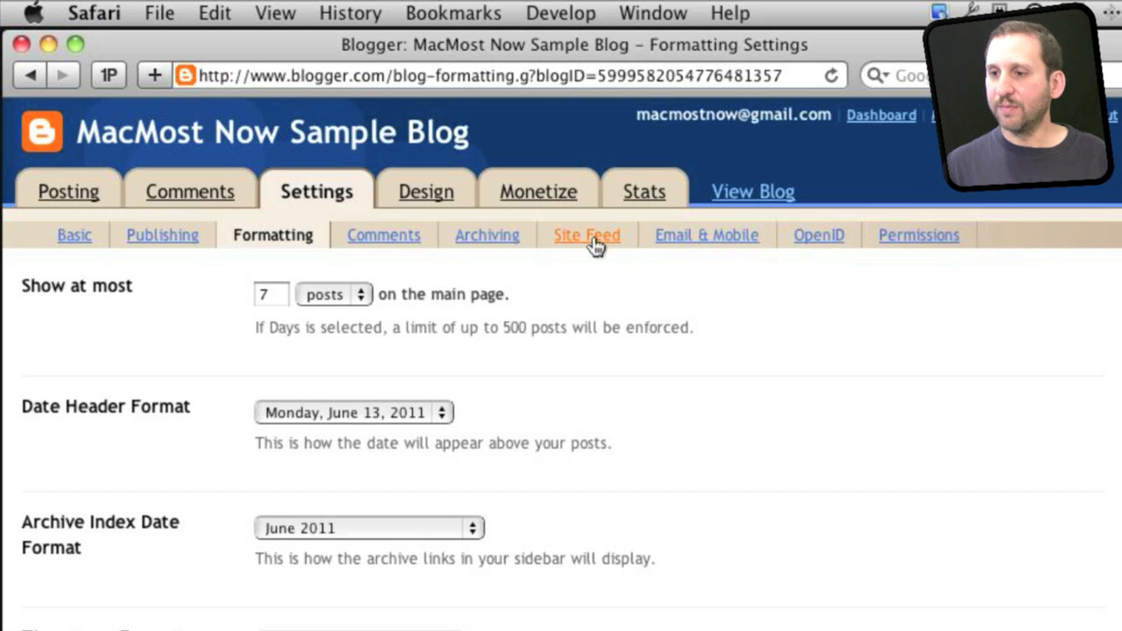
{"action": "left_click", "coordinate": [487, 235]}
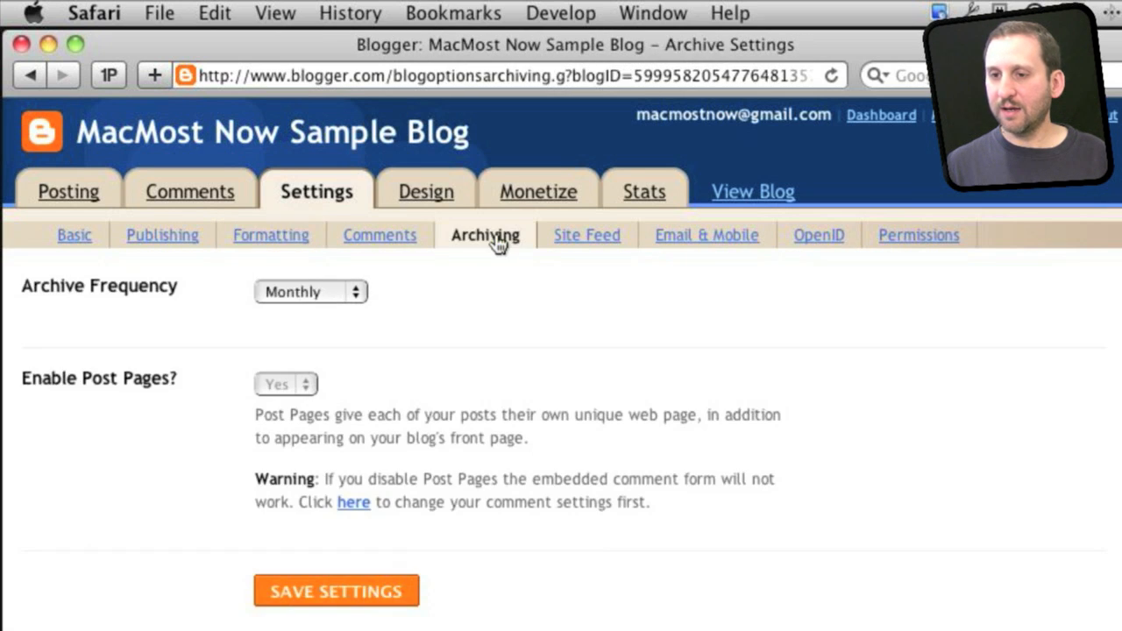
{"action": "mouse_move", "coordinate": [586, 235]}
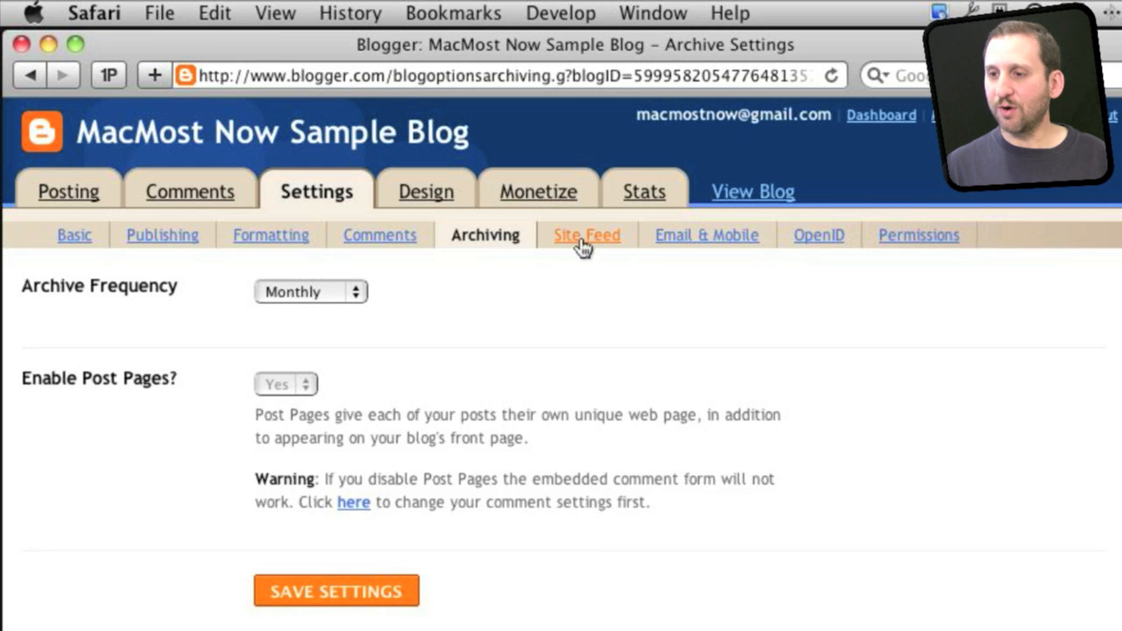
{"action": "left_click", "coordinate": [586, 235]}
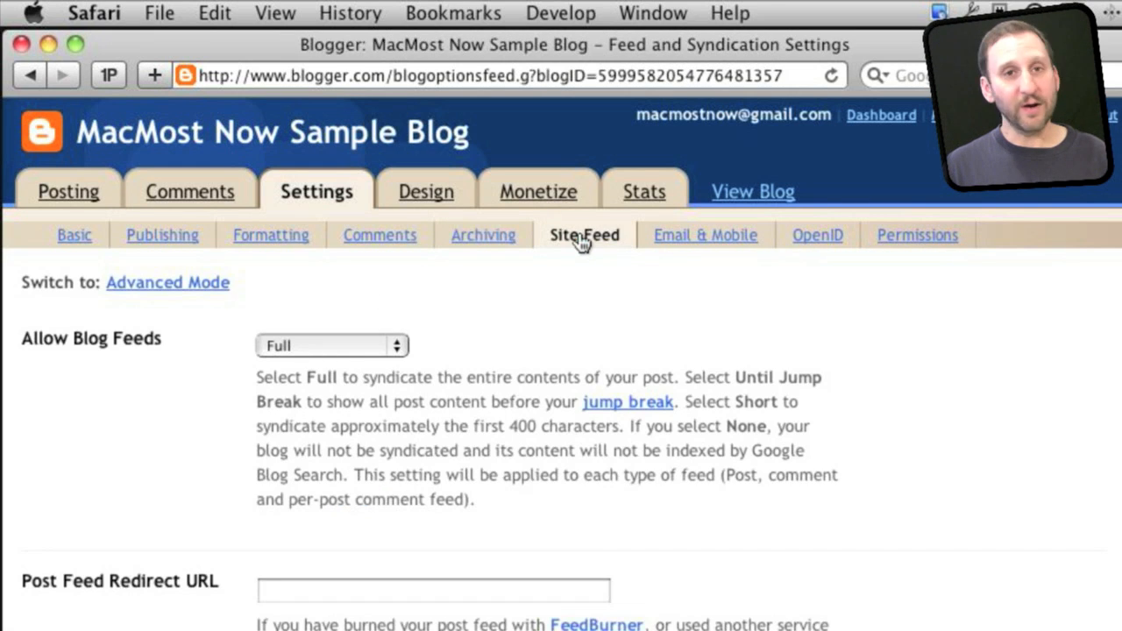
{"action": "left_click", "coordinate": [705, 235]}
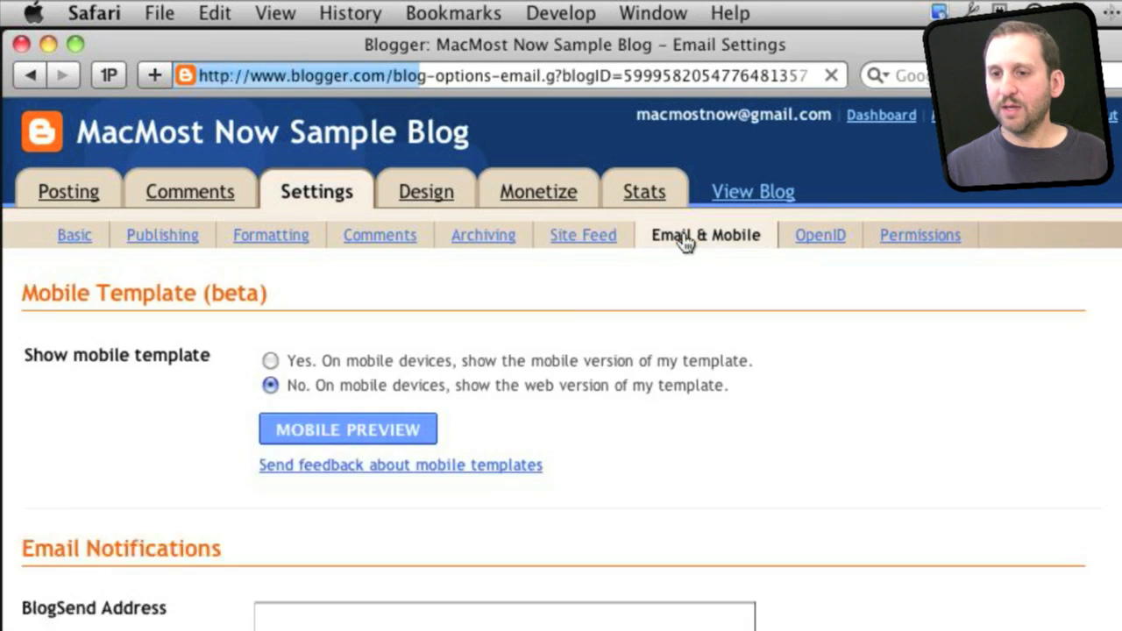
{"action": "left_click", "coordinate": [347, 429]}
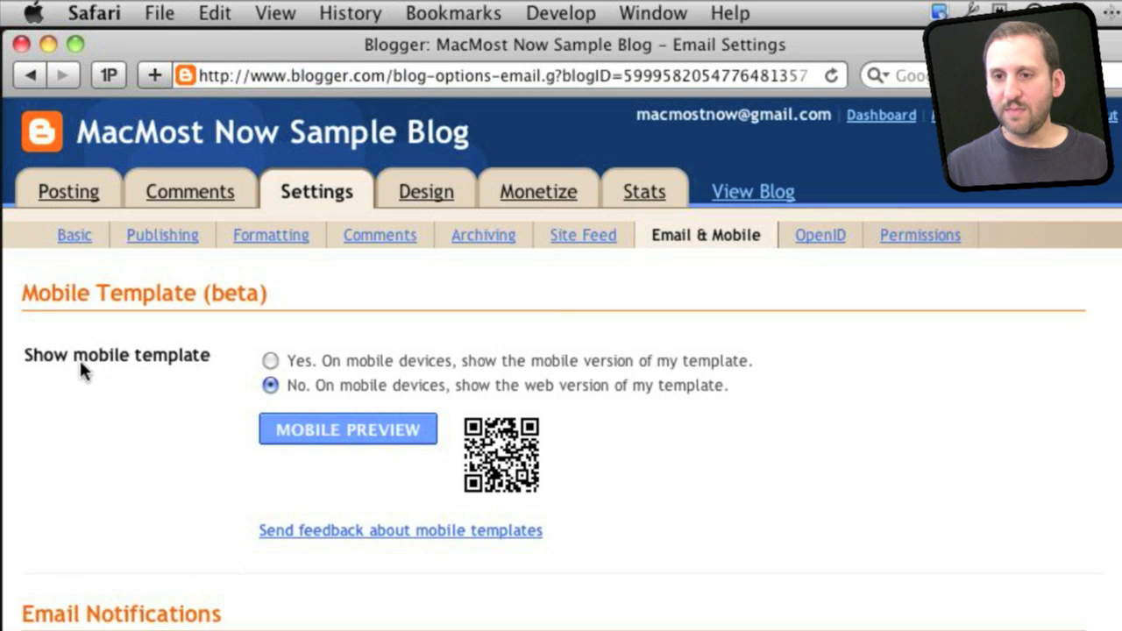
{"action": "scroll", "scroll_direction": "down", "scroll_amount": 3}
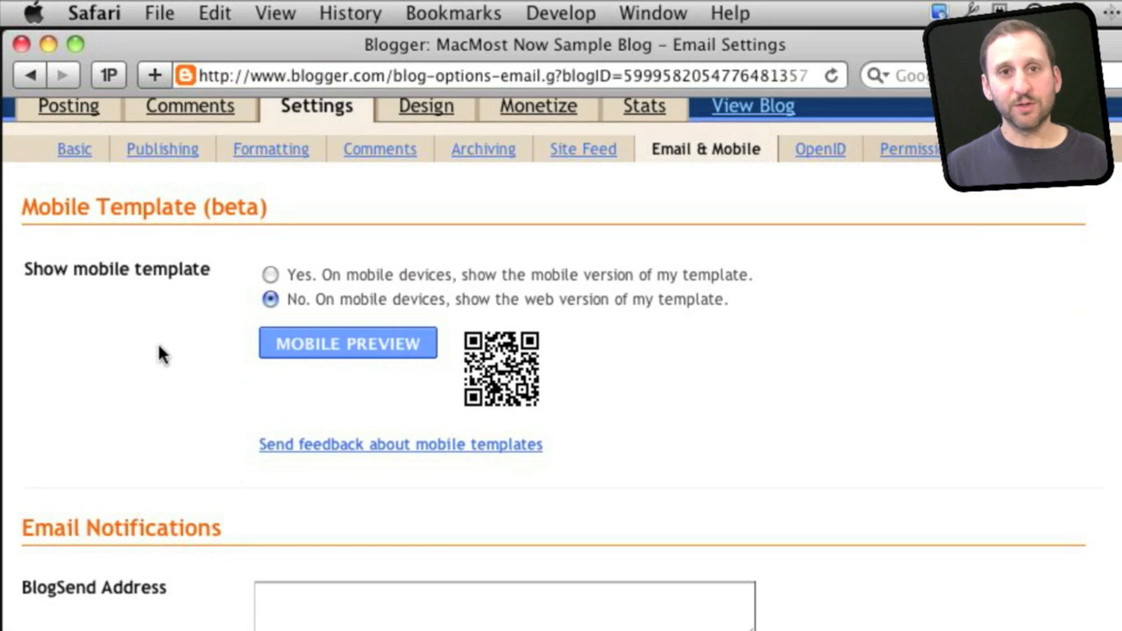
{"action": "scroll", "scroll_direction": "down", "scroll_amount": 3}
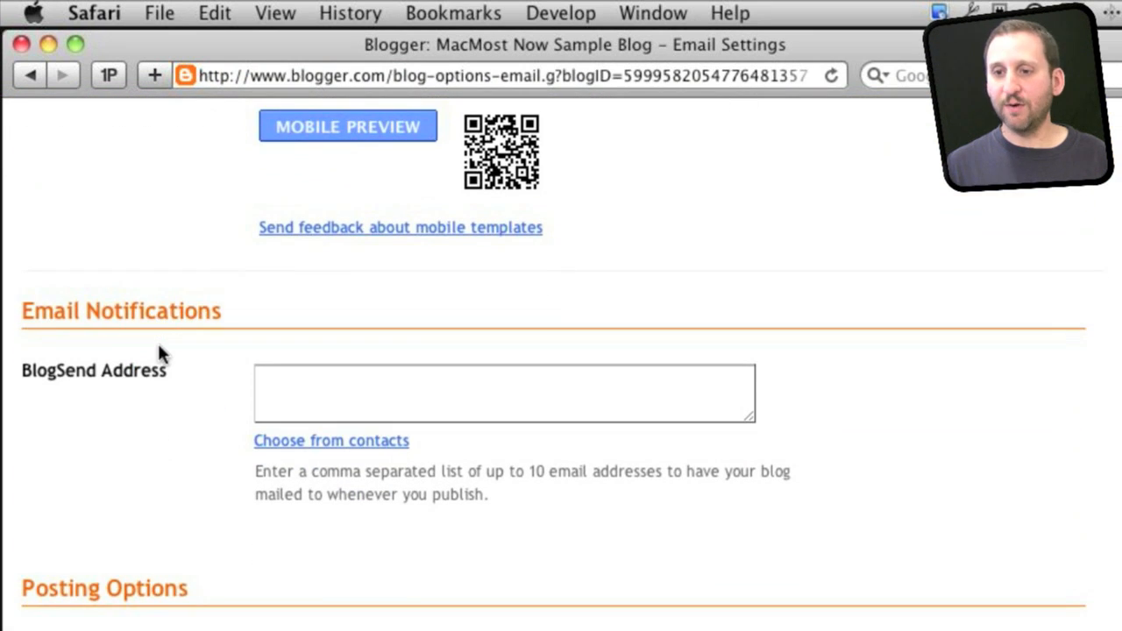
{"action": "scroll", "scroll_direction": "down", "scroll_amount": 3}
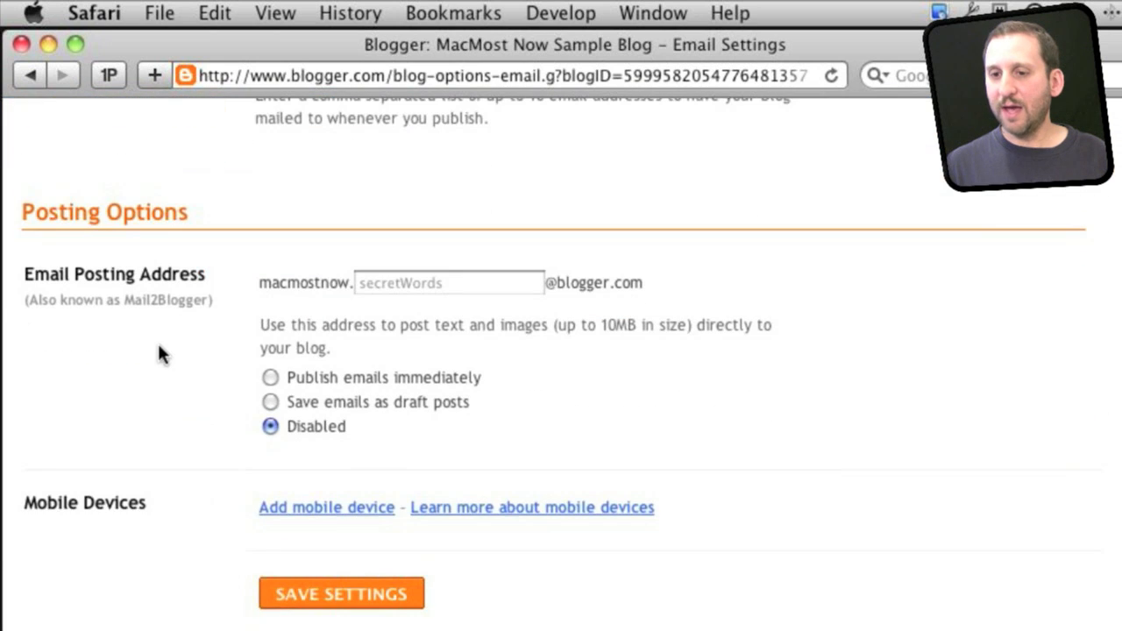
{"action": "mouse_move", "coordinate": [325, 318]}
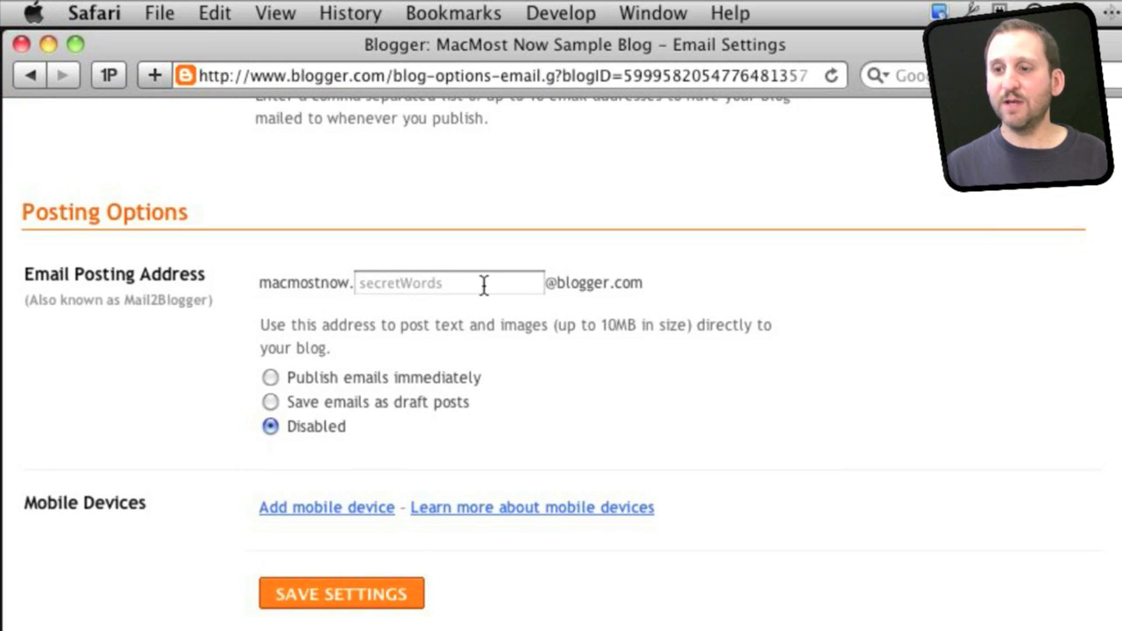
{"action": "mouse_move", "coordinate": [798, 609]}
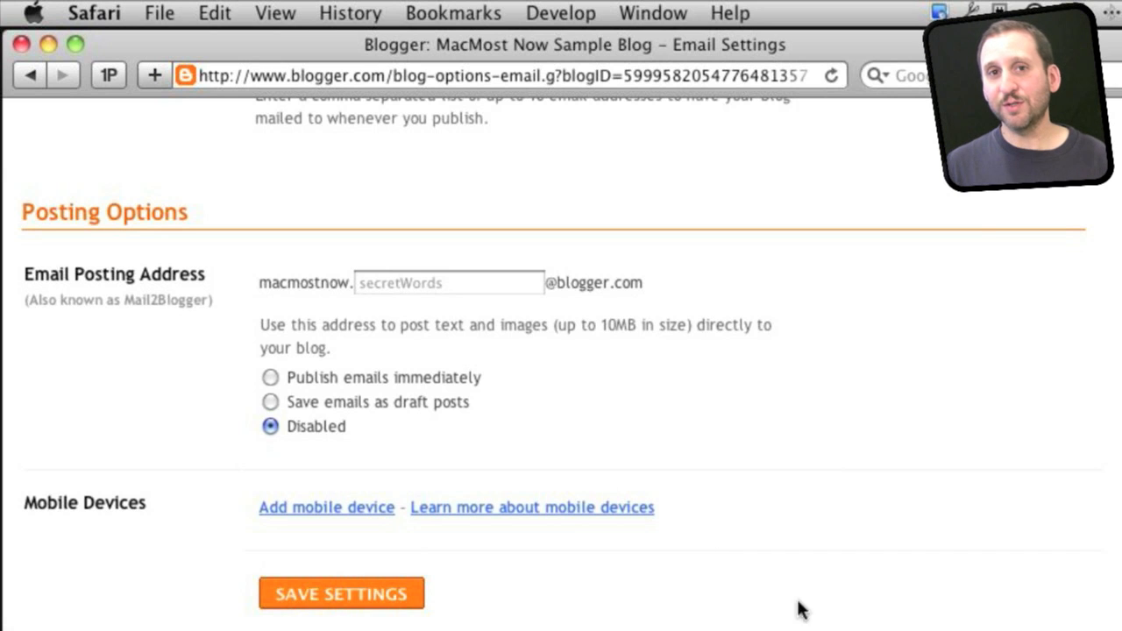
{"action": "scroll", "scroll_direction": "up", "scroll_amount": 3}
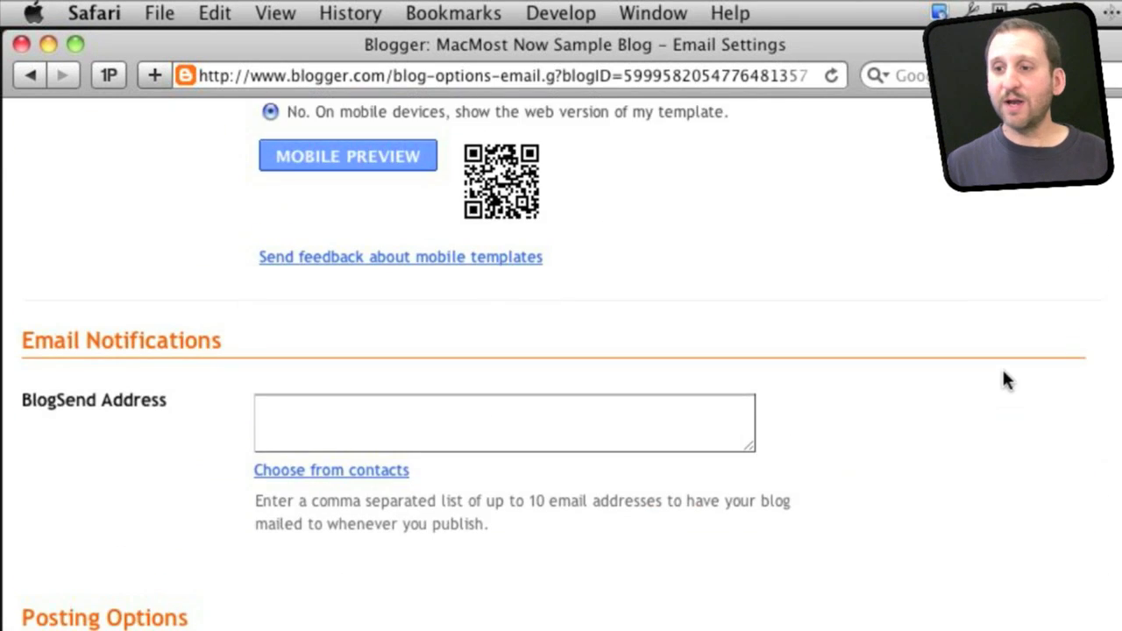
{"action": "scroll", "scroll_direction": "up", "scroll_amount": 3}
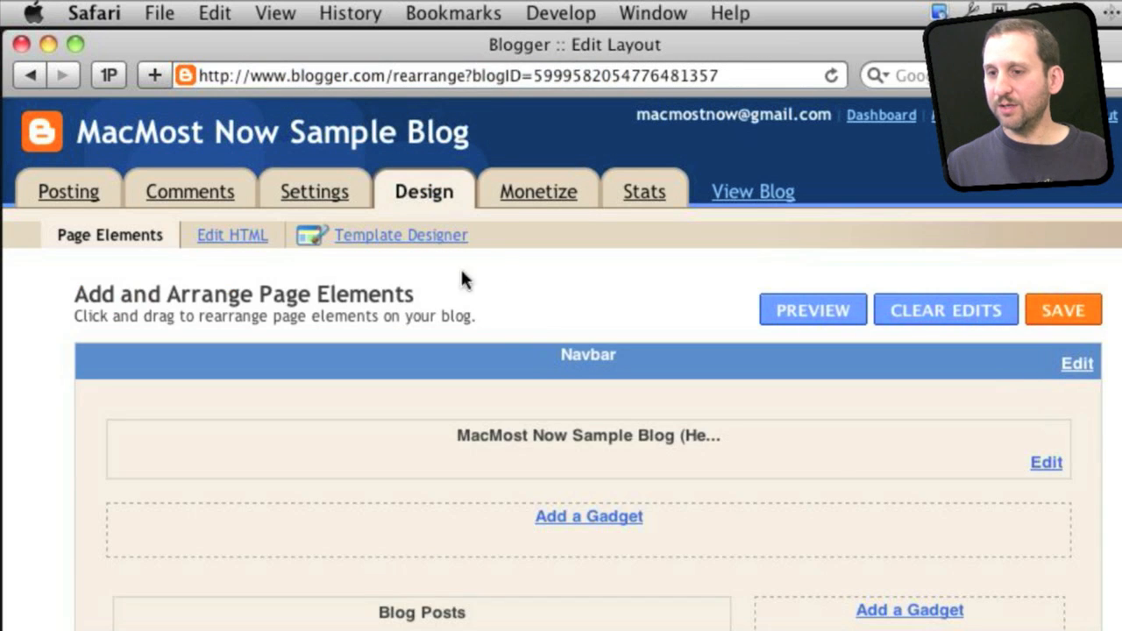
Look over the Page Elements layout, then go to the Template Designer
{"action": "scroll", "scroll_direction": "down", "scroll_amount": 3}
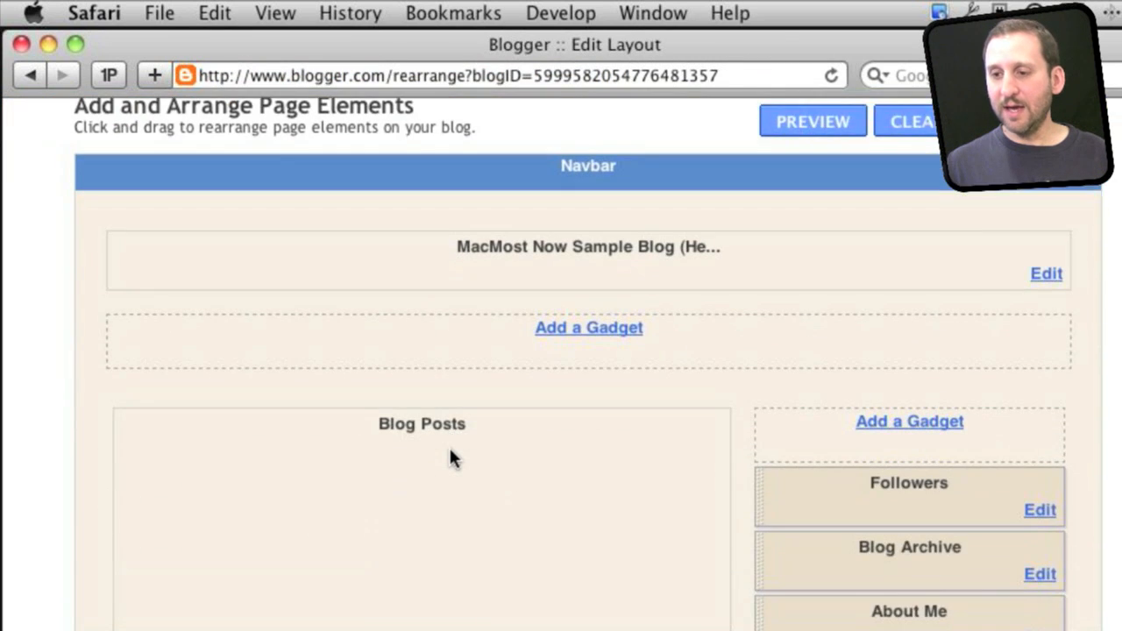
{"action": "scroll", "scroll_direction": "up", "scroll_amount": 3}
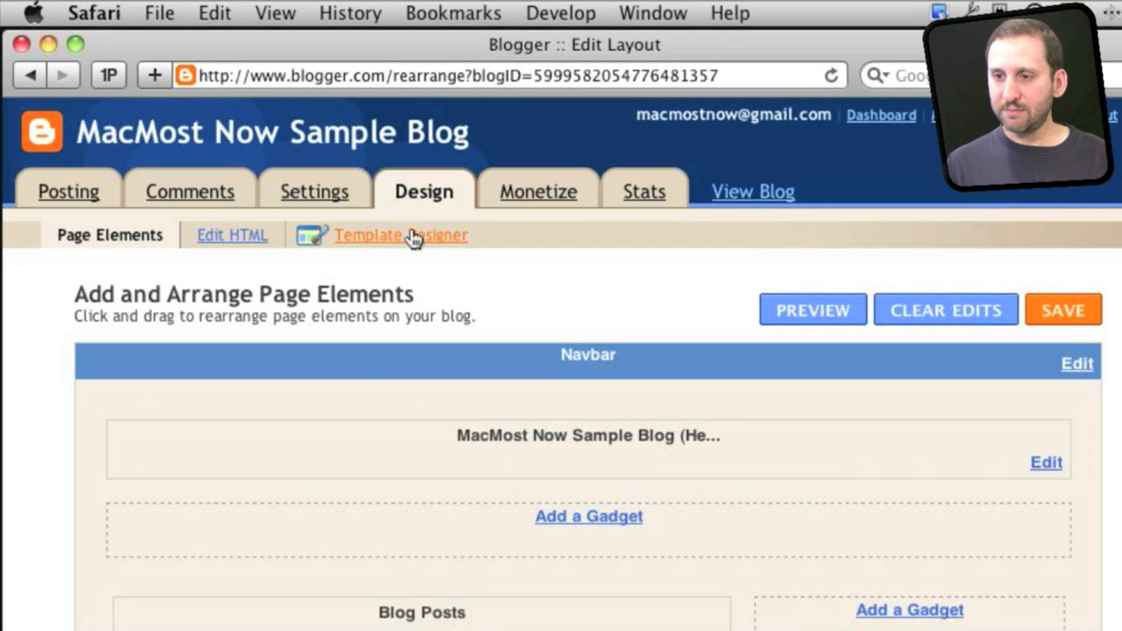
{"action": "left_click", "coordinate": [400, 235]}
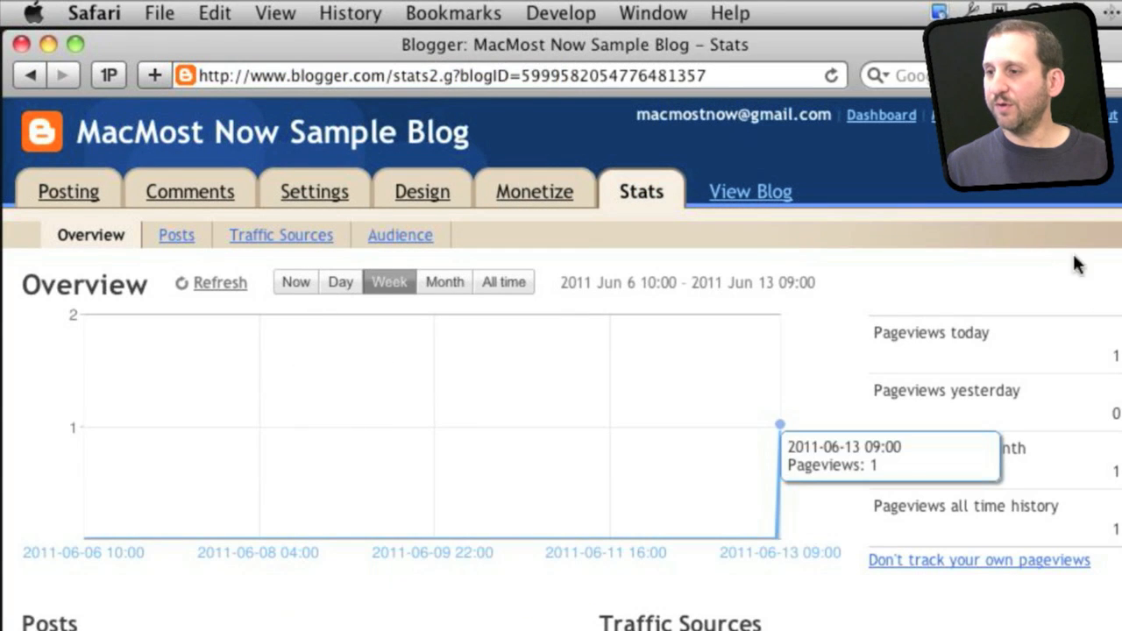
{"action": "mouse_move", "coordinate": [280, 235]}
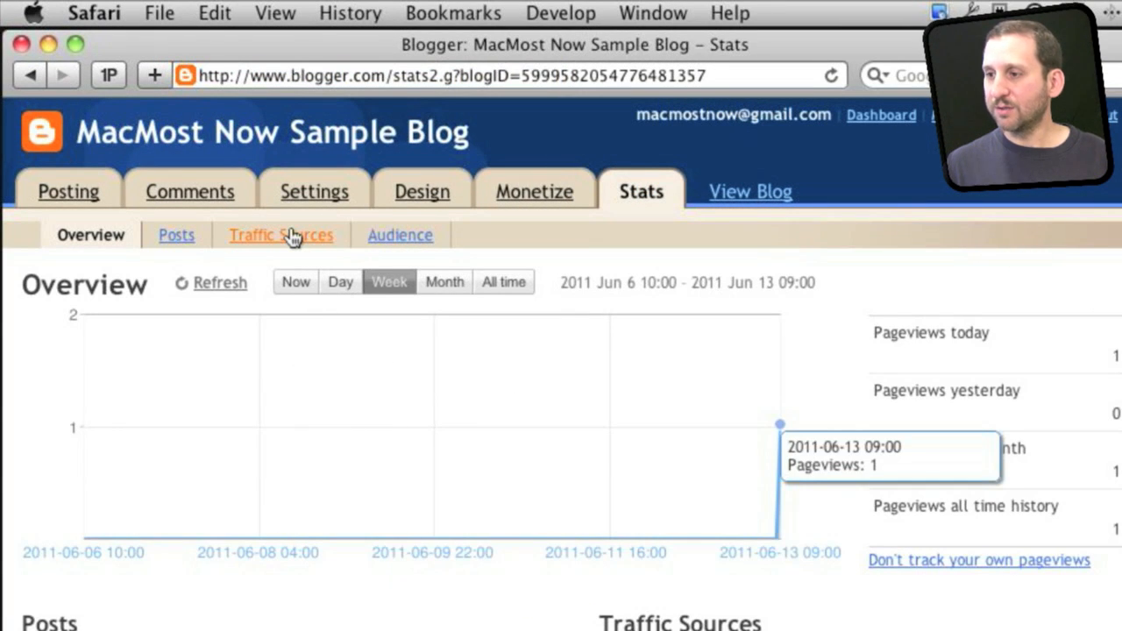
View the Traffic Sources breakdown of the blog's stats
{"action": "left_click", "coordinate": [313, 191]}
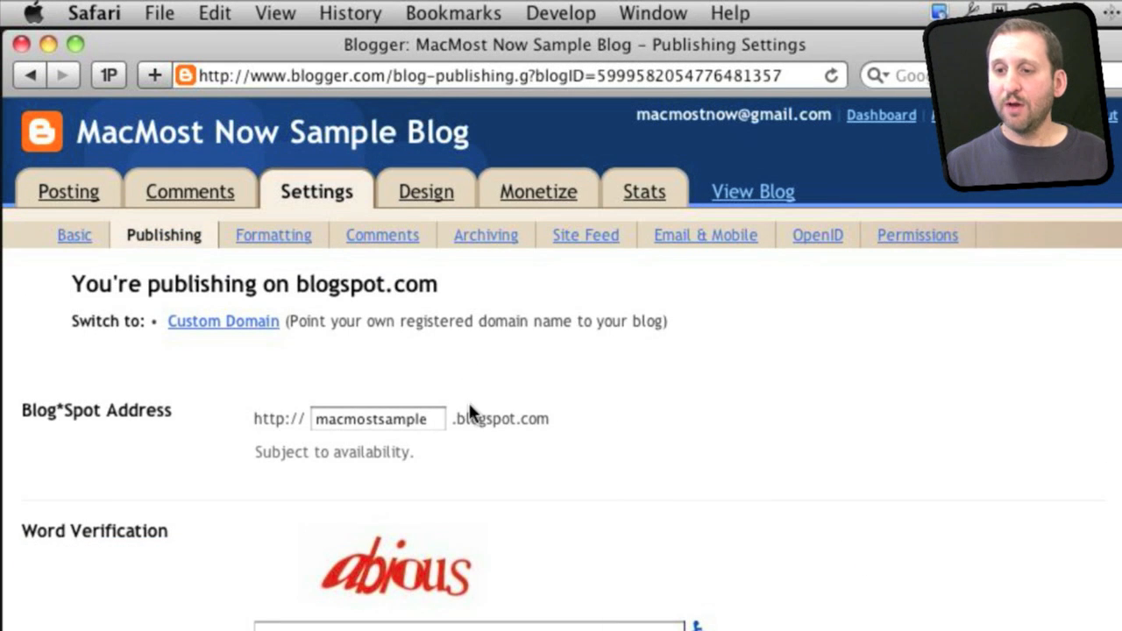
Switch to custom domain publishing and look over the buy-a-domain form
{"action": "left_click", "coordinate": [223, 321]}
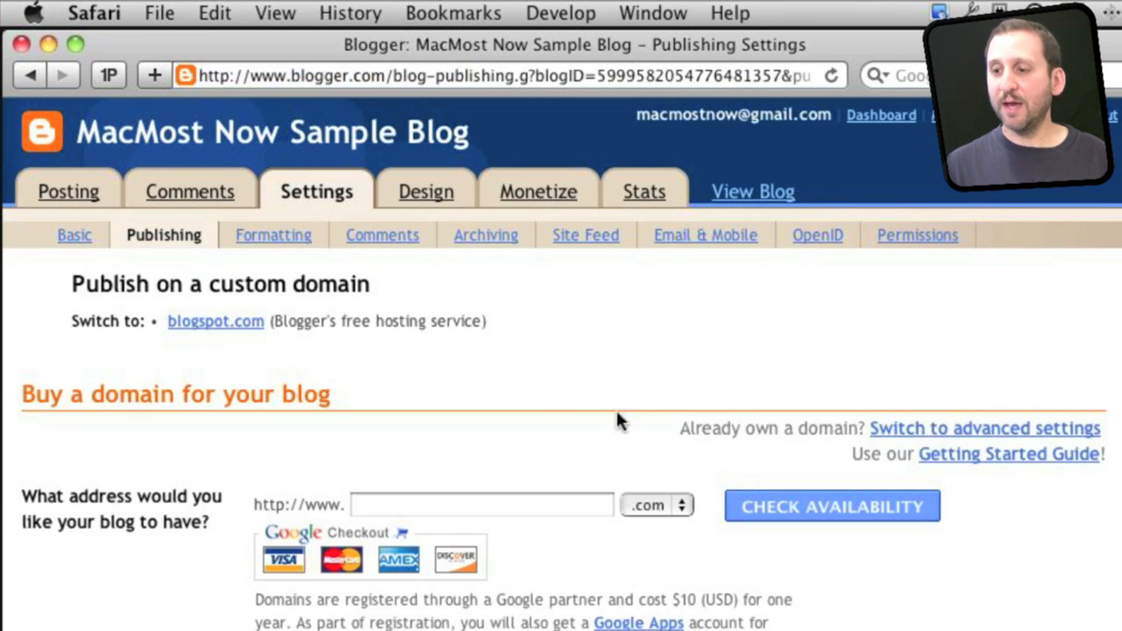
{"action": "scroll", "scroll_direction": "down", "scroll_amount": 3}
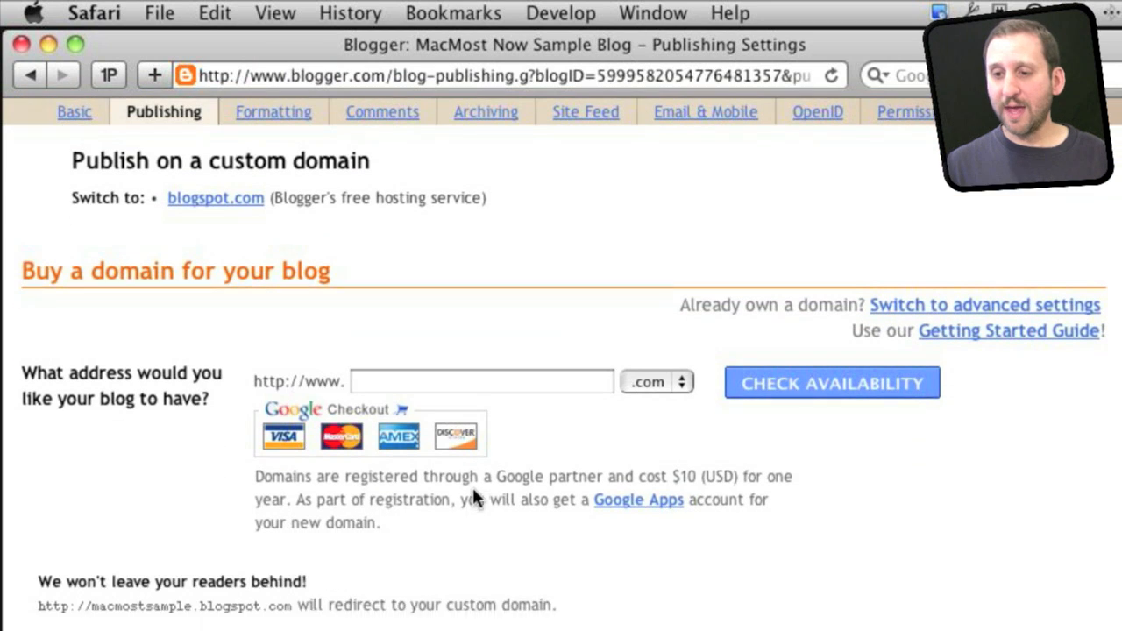
{"action": "scroll", "scroll_direction": "up", "scroll_amount": 3}
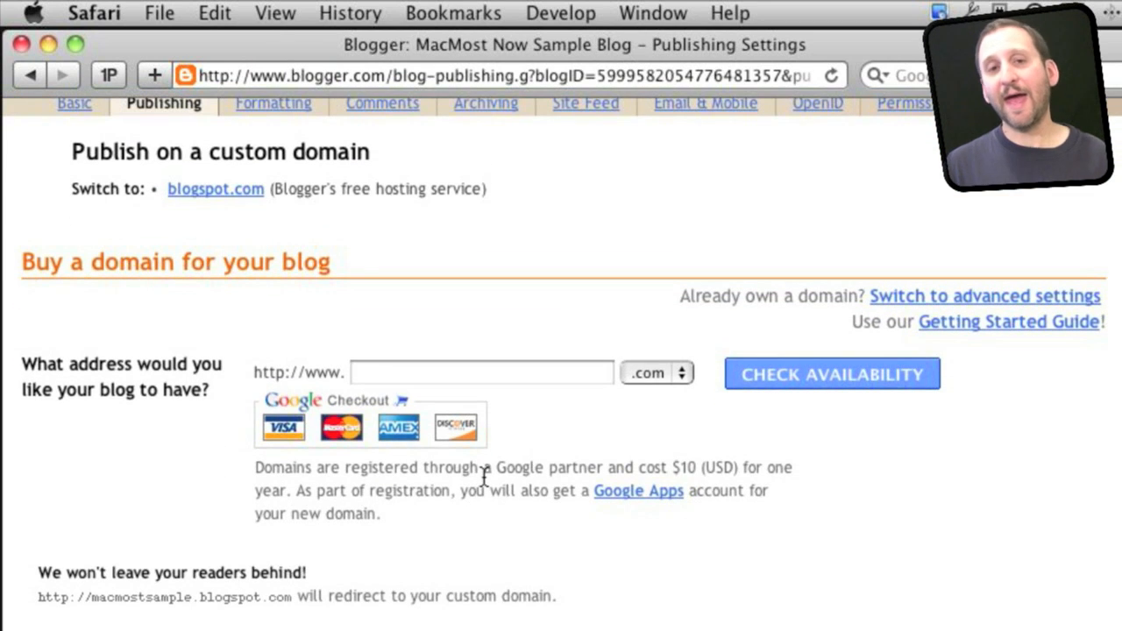